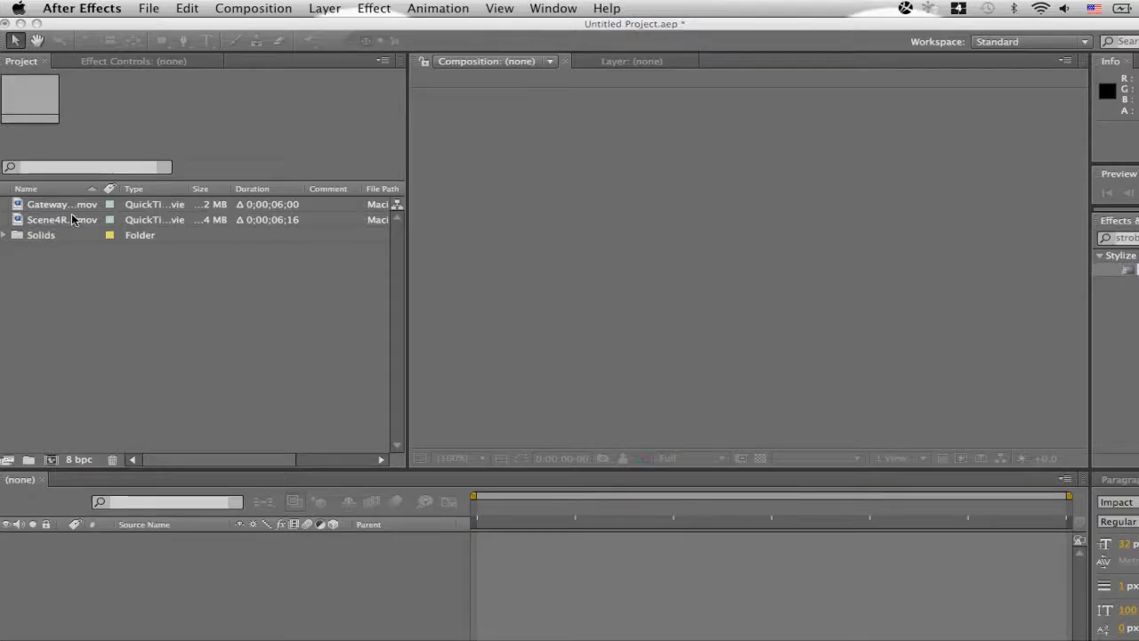
- Create the Scene4Reaction2 composition and place GatewayMainTitle.mov as a layer beneath the scene
click(62, 204)
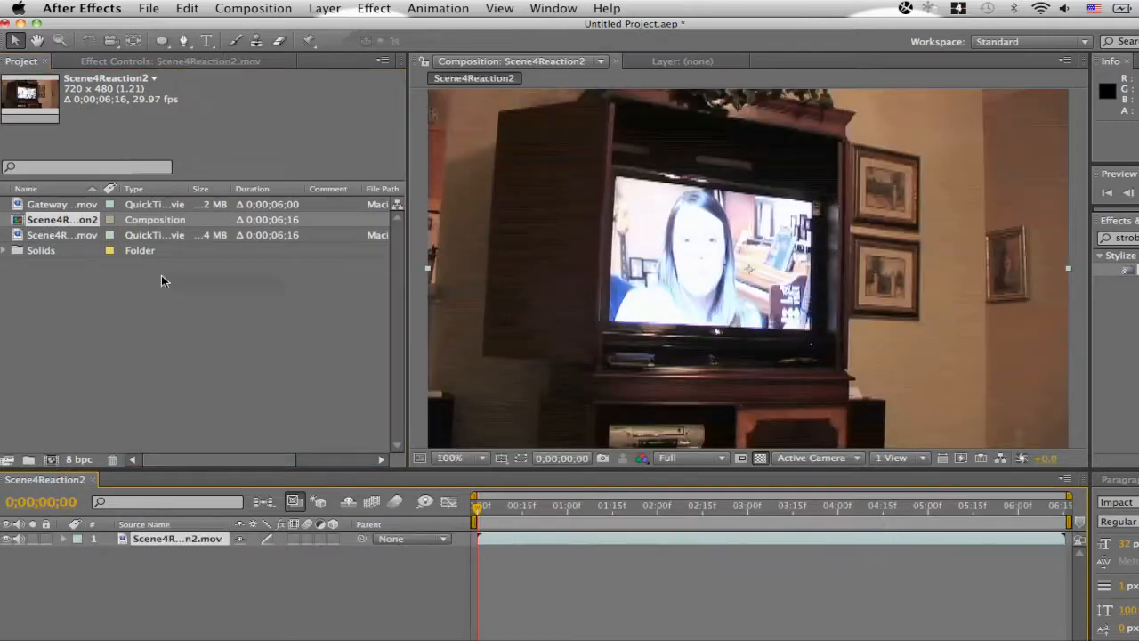
click(62, 204)
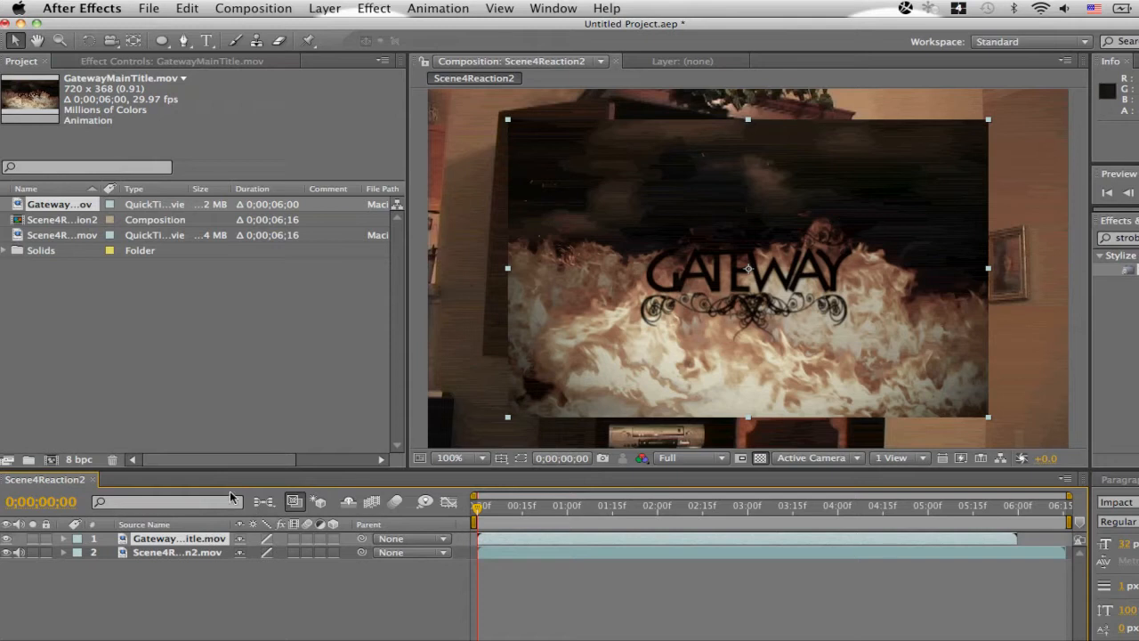
click(178, 538)
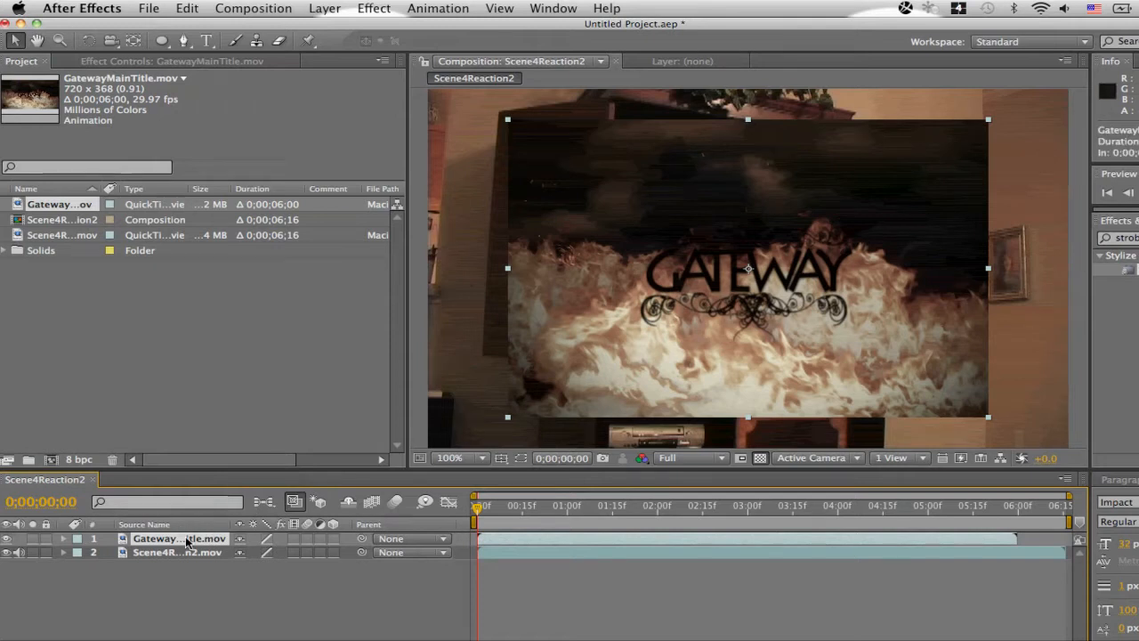
drag(178, 537, 178, 552)
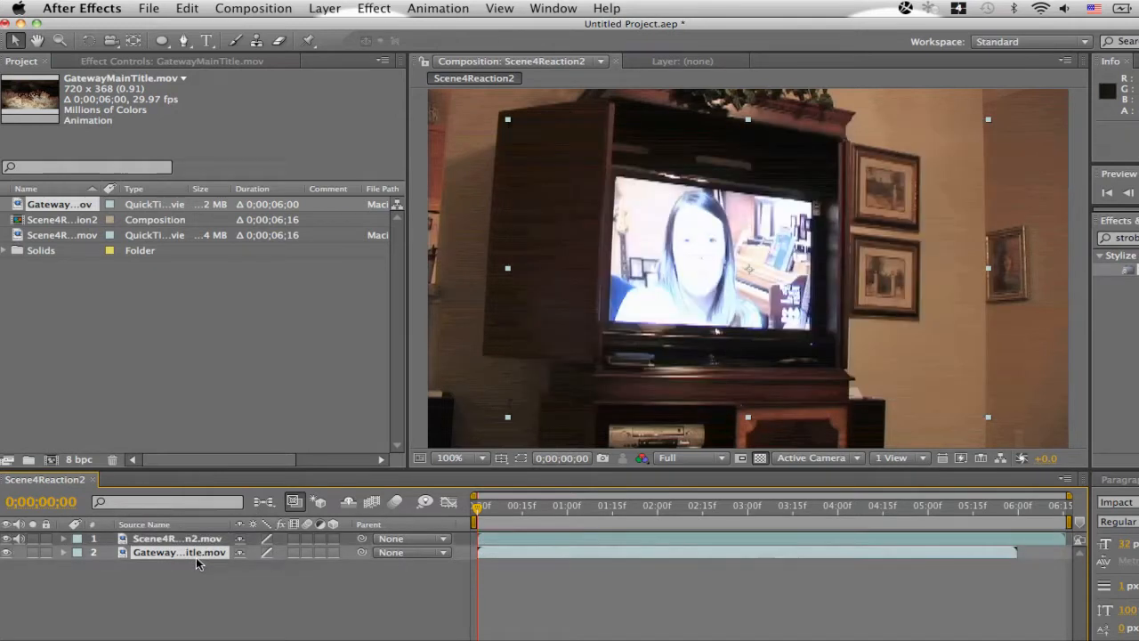
- Select the Scene4Reaction2 layer to begin tracing the TV screen mask
click(177, 538)
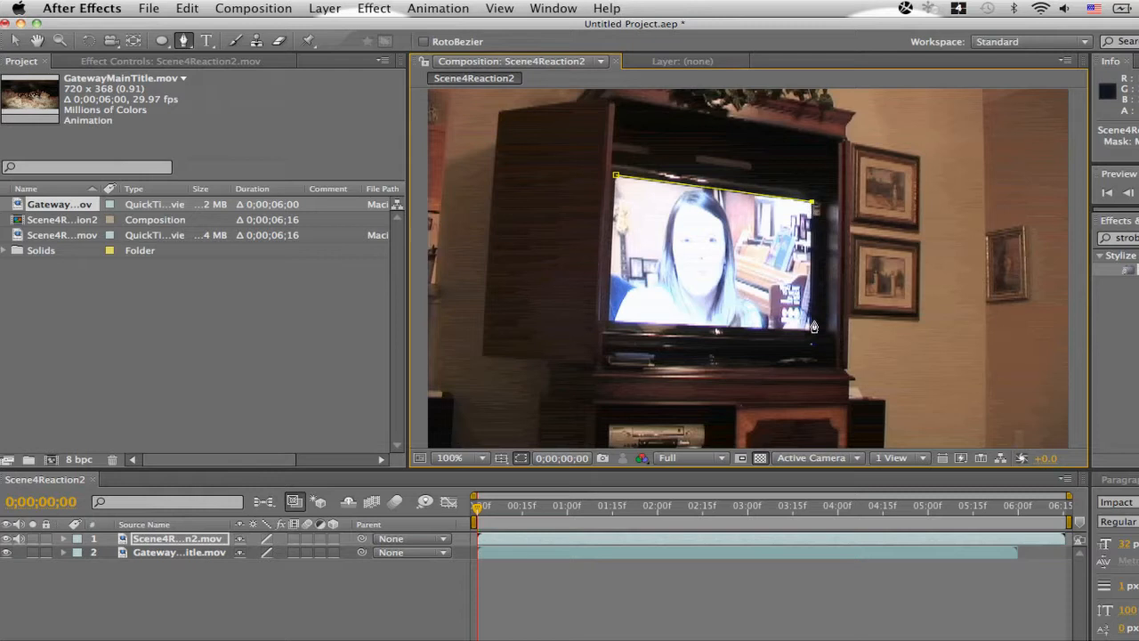
mouse_move(813, 335)
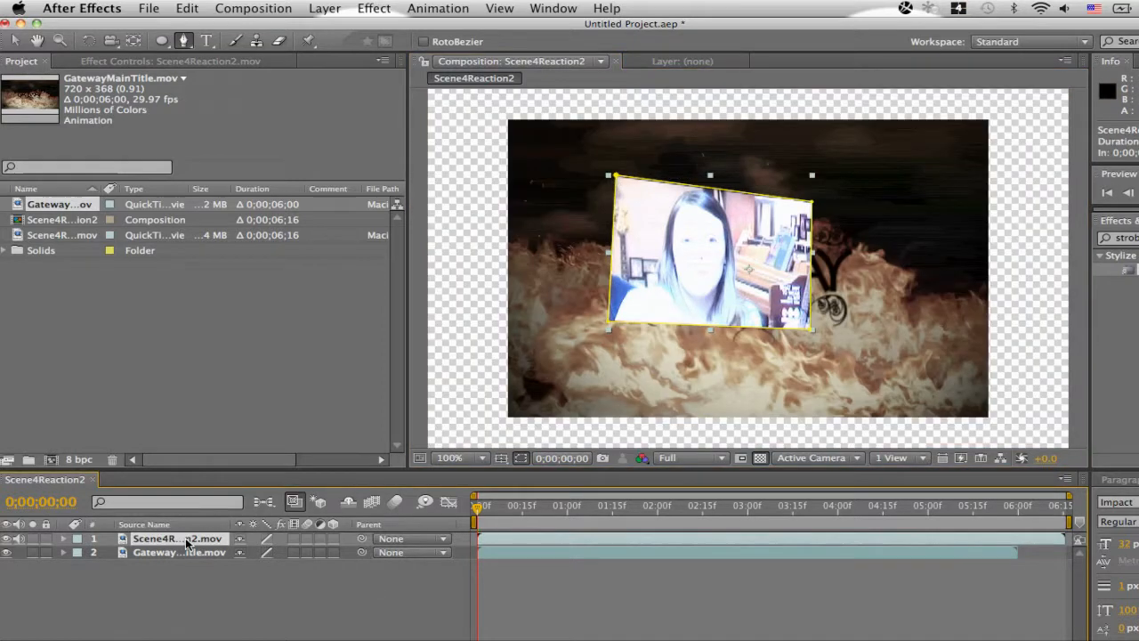
- Set Mask 1's mode to Subtract so the Gateway title shows on screen, hiding mask outlines
click(63, 539)
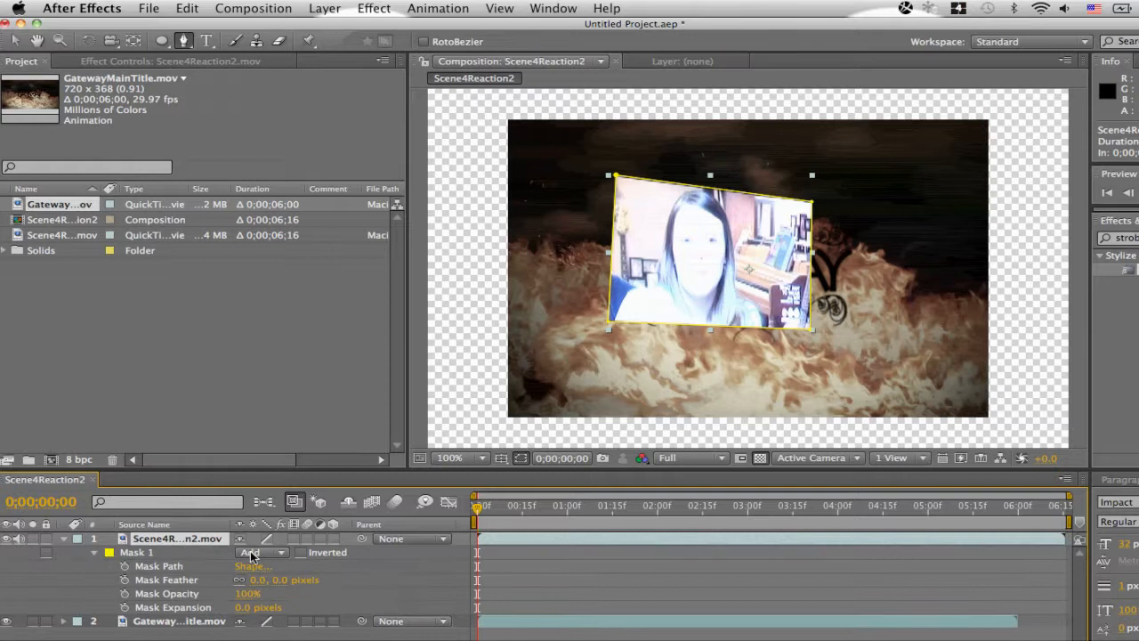
click(262, 551)
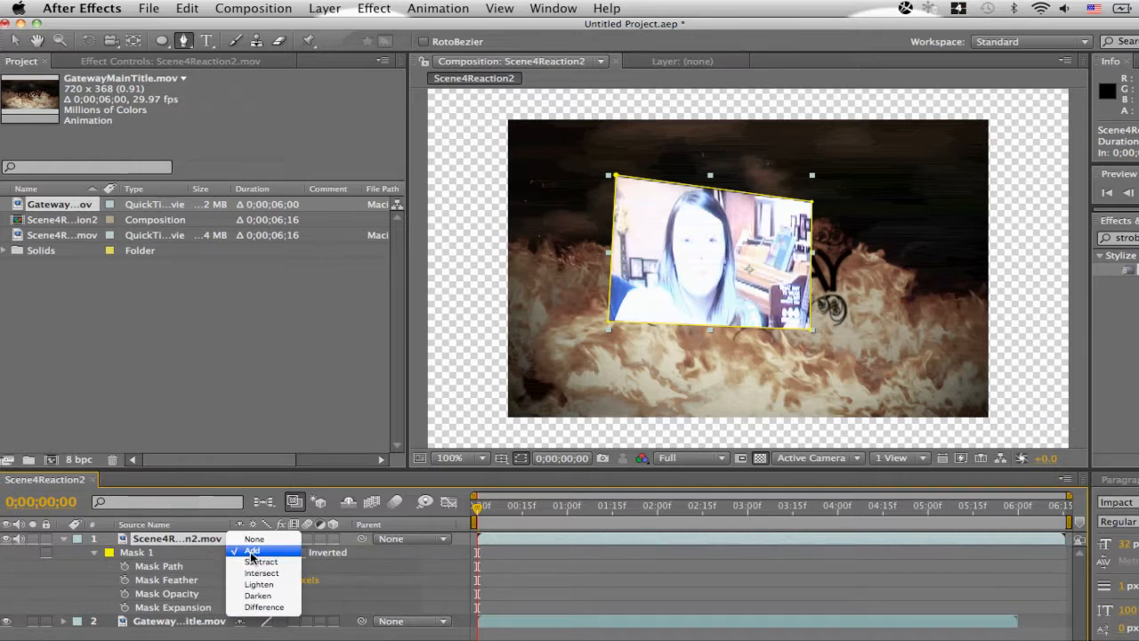
mouse_move(261, 562)
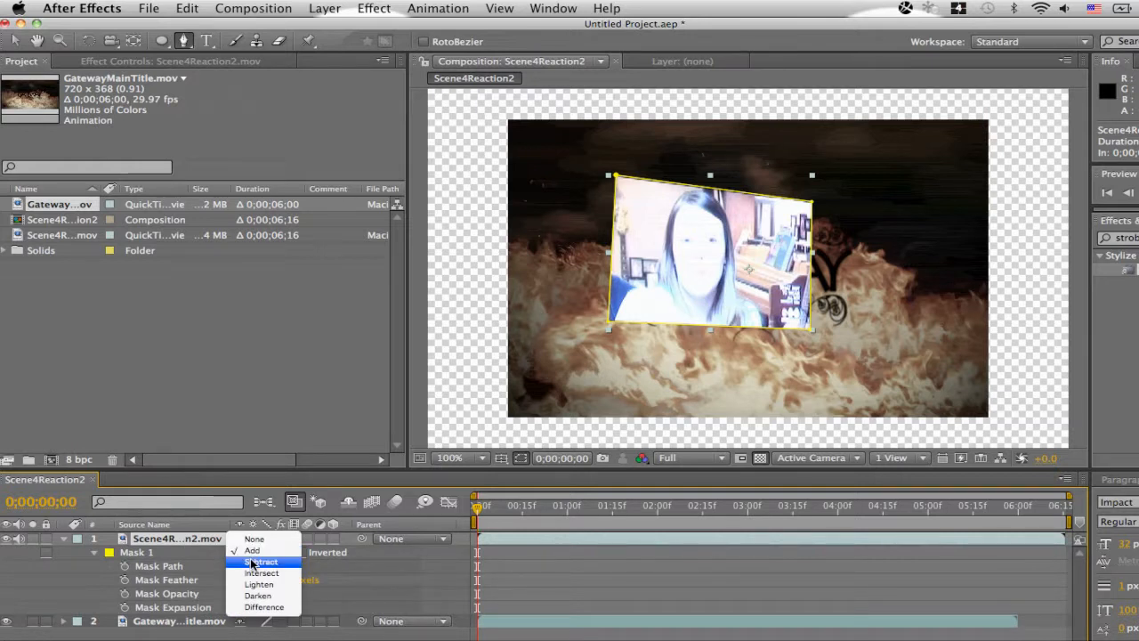
click(261, 561)
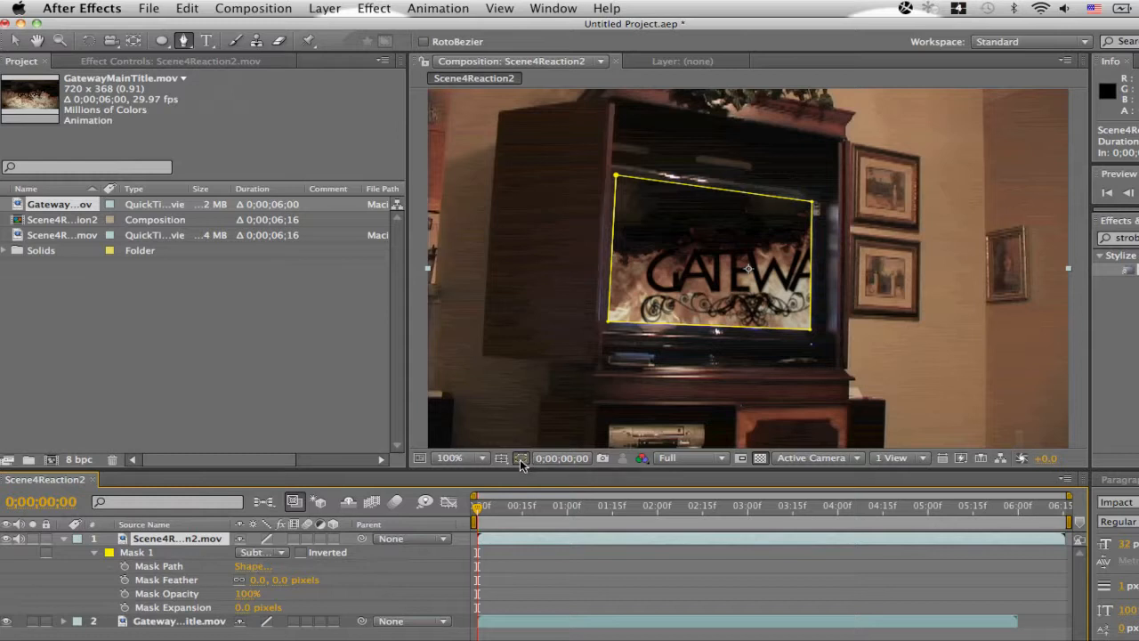
click(520, 458)
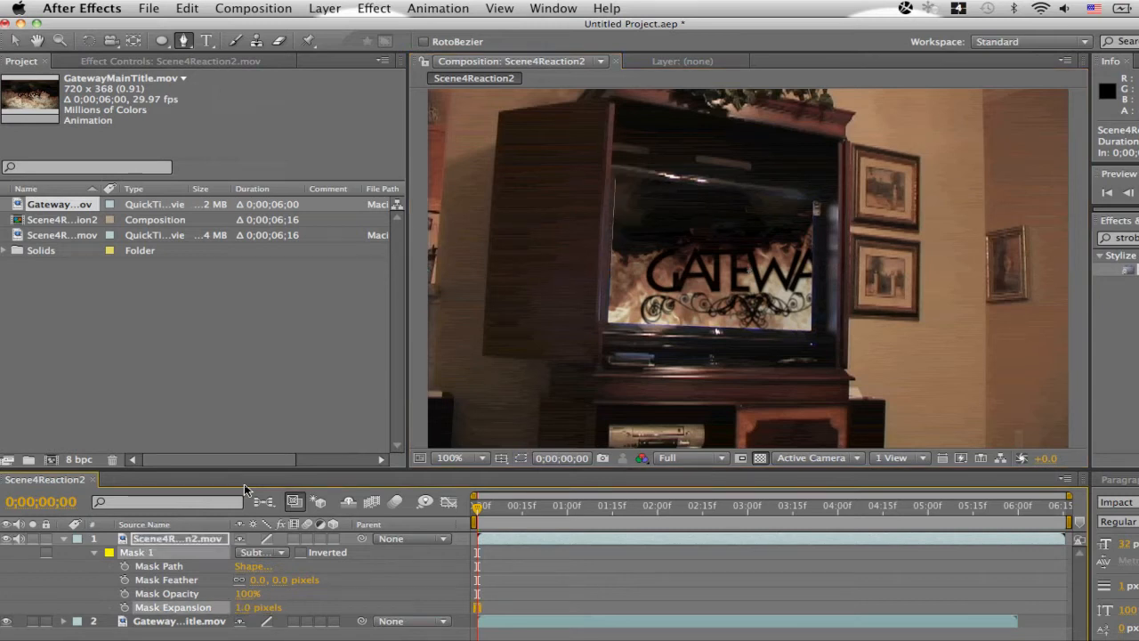
mouse_move(239, 614)
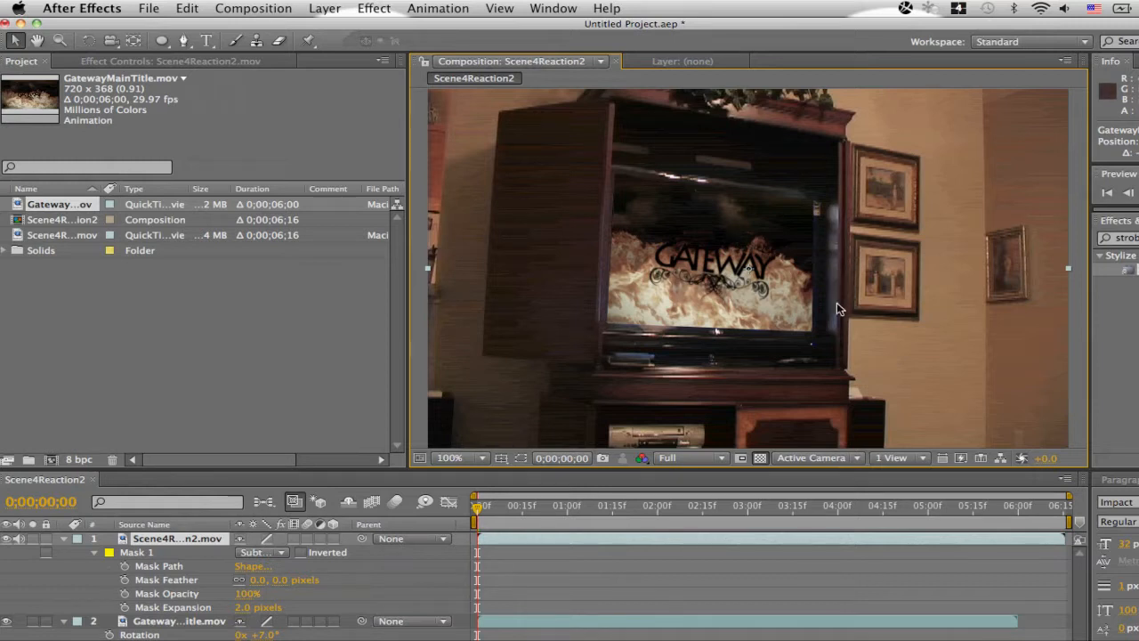
- Jump to a later frame to check the tilted Gateway title's fit inside the TV
click(689, 504)
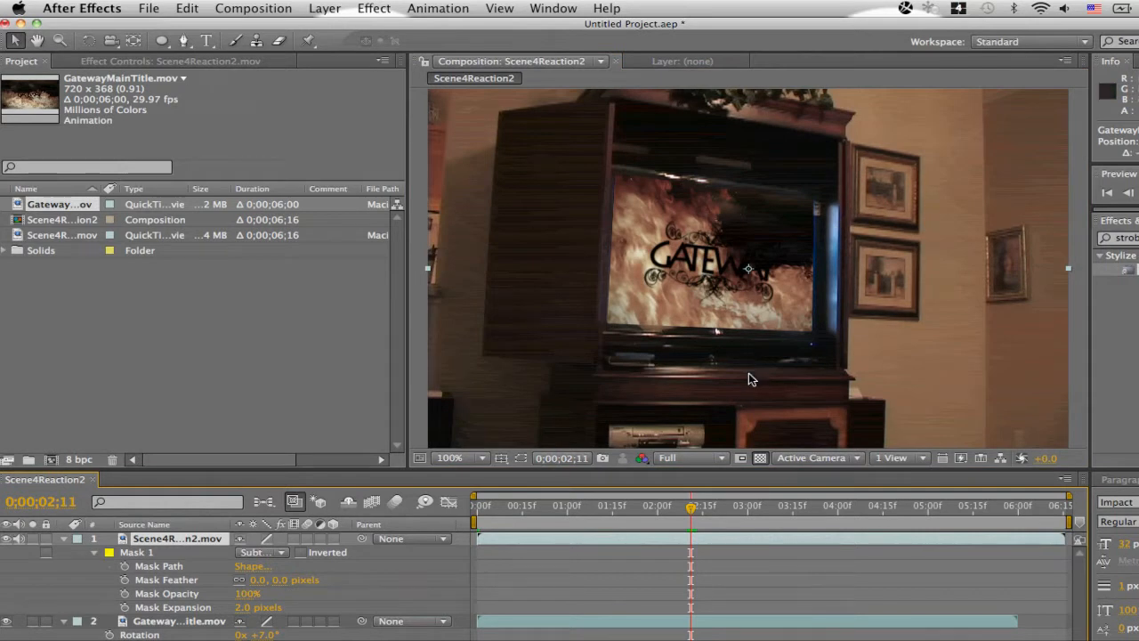
mouse_move(399, 205)
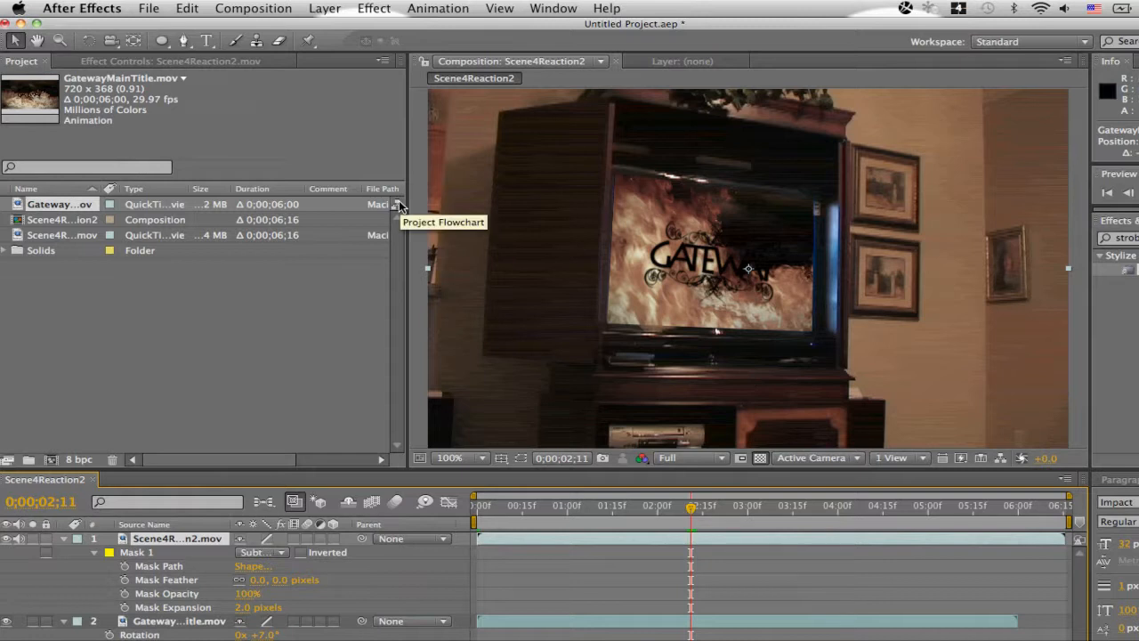
- Add an adjustment layer and trace Pen masks around the TV's right, bottom and top reflections
click(324, 8)
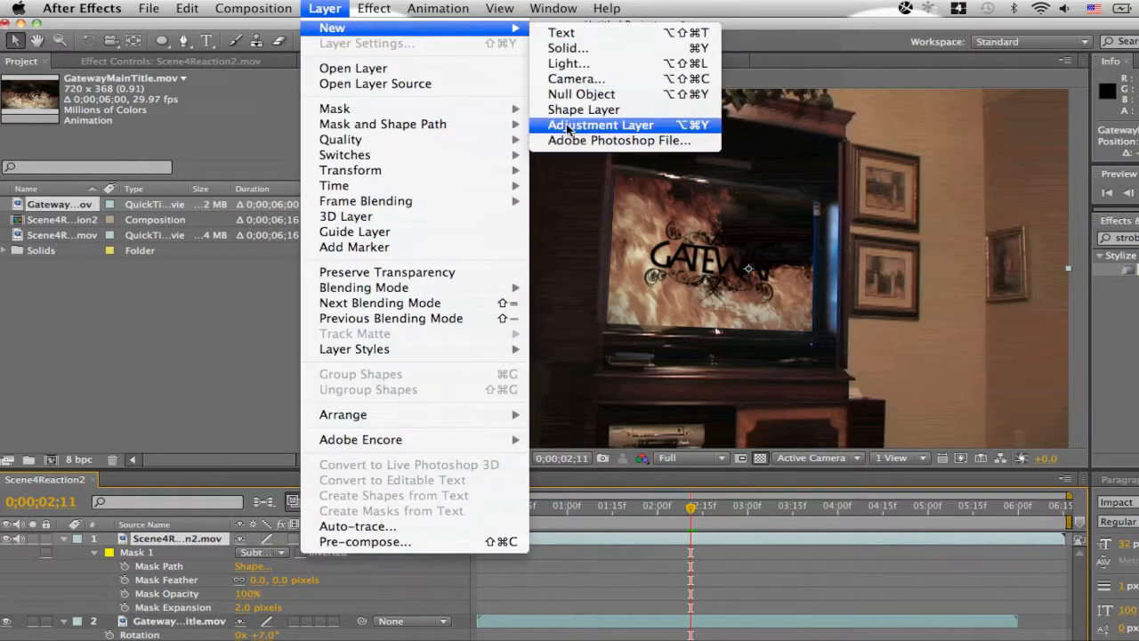
click(600, 124)
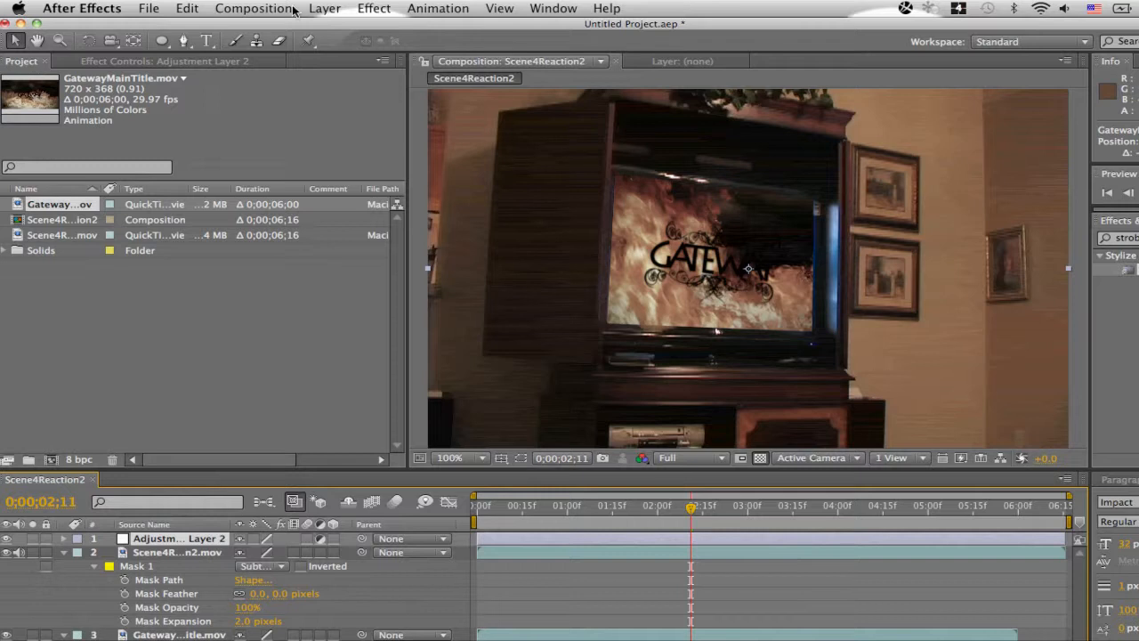
click(184, 41)
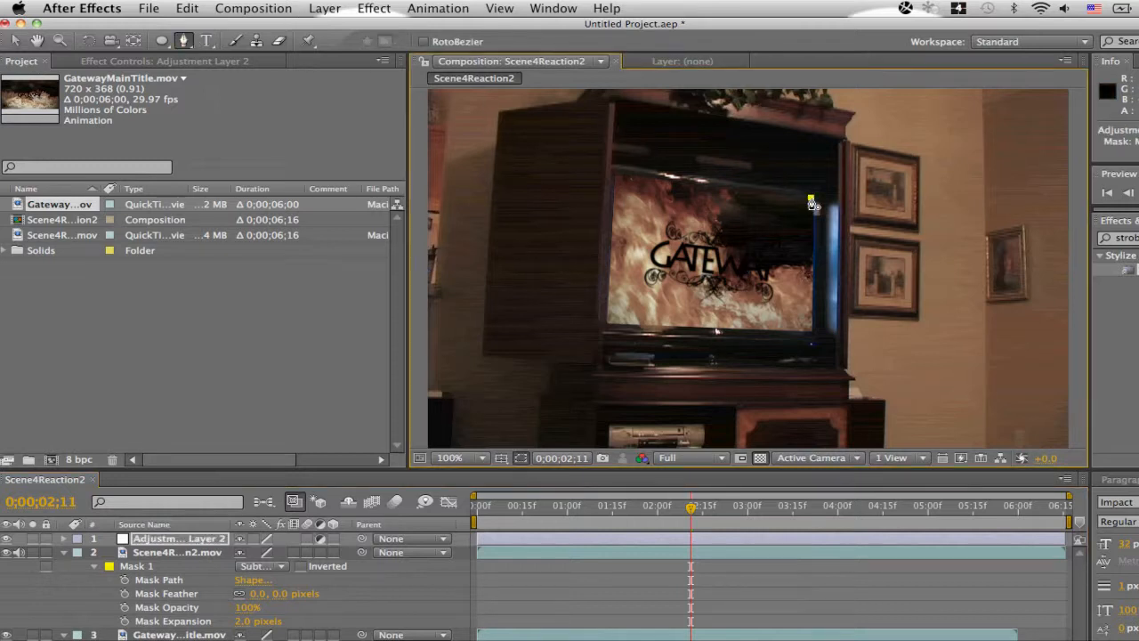
drag(812, 197, 812, 334)
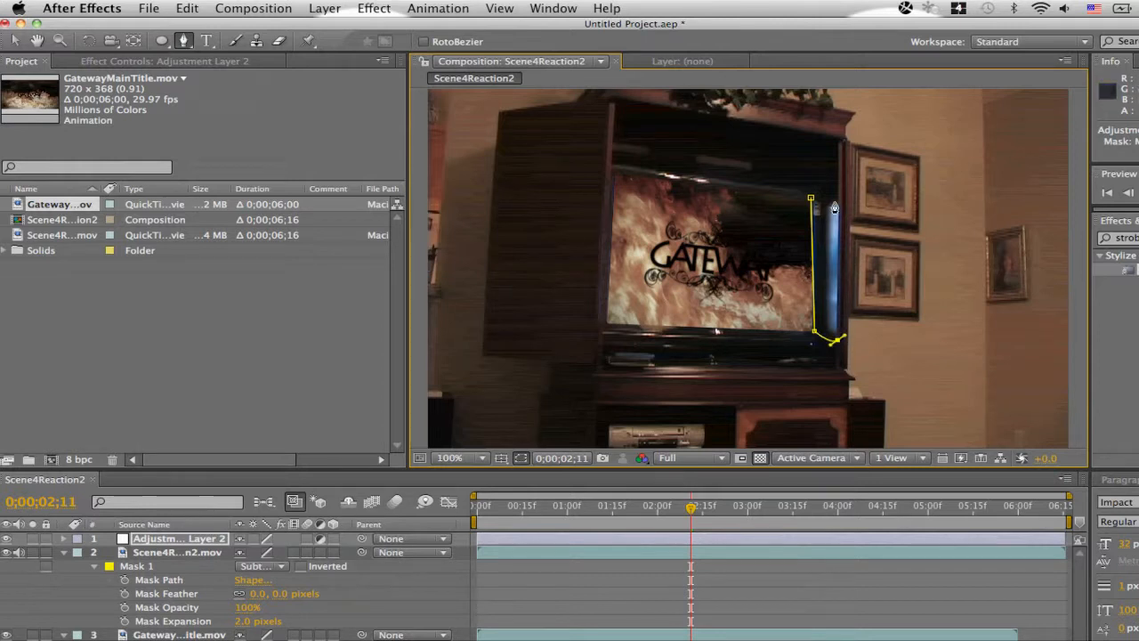
drag(834, 198, 812, 199)
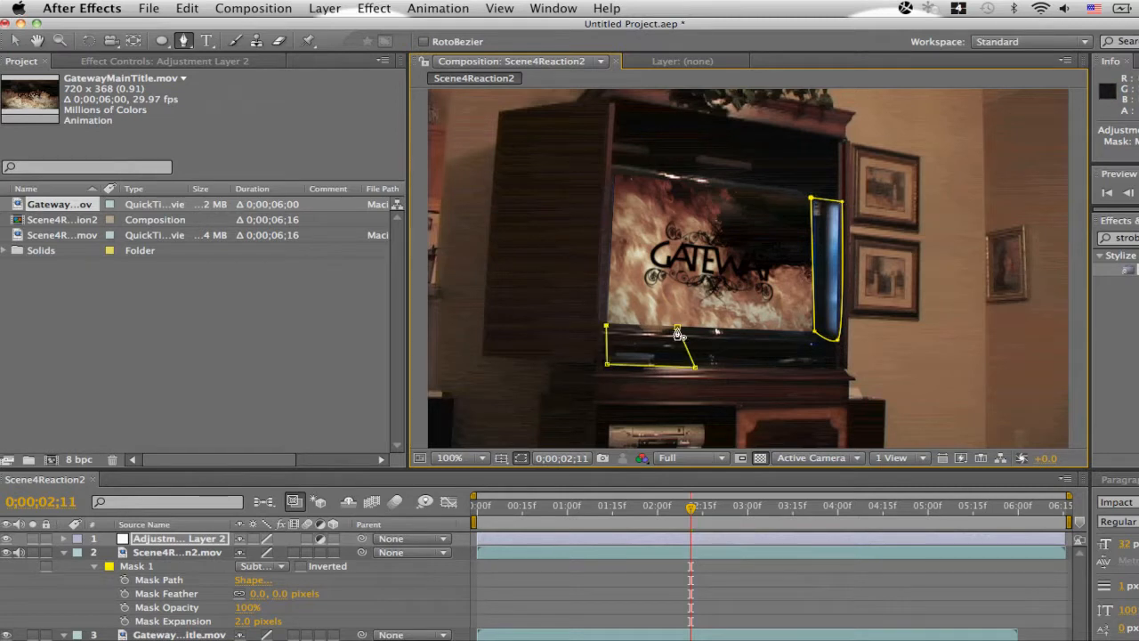
click(718, 505)
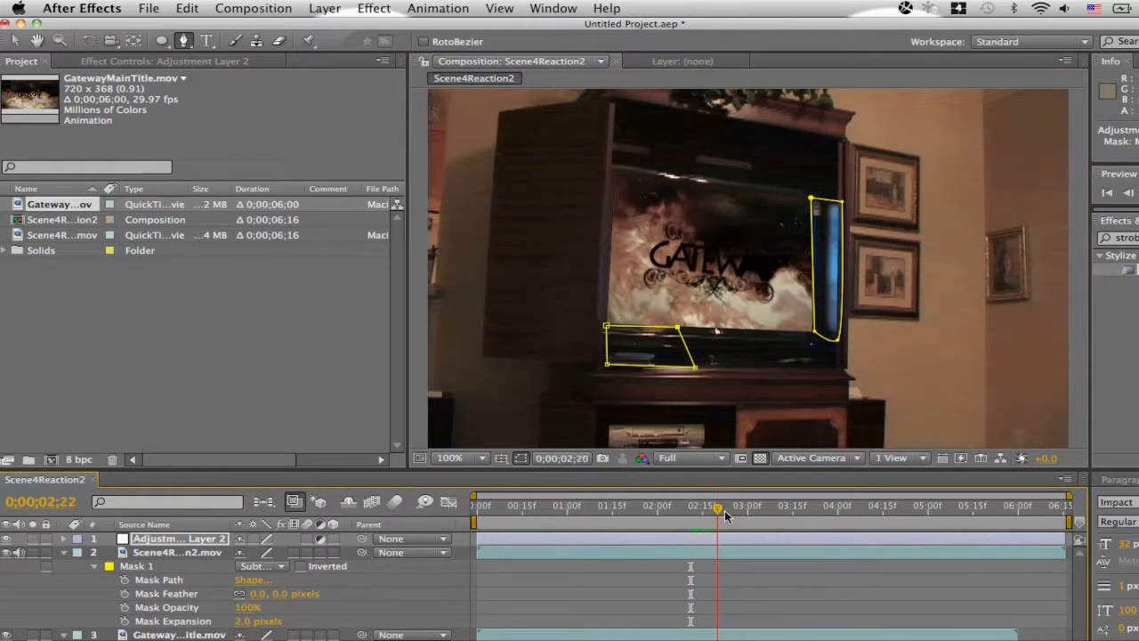
drag(719, 505, 736, 504)
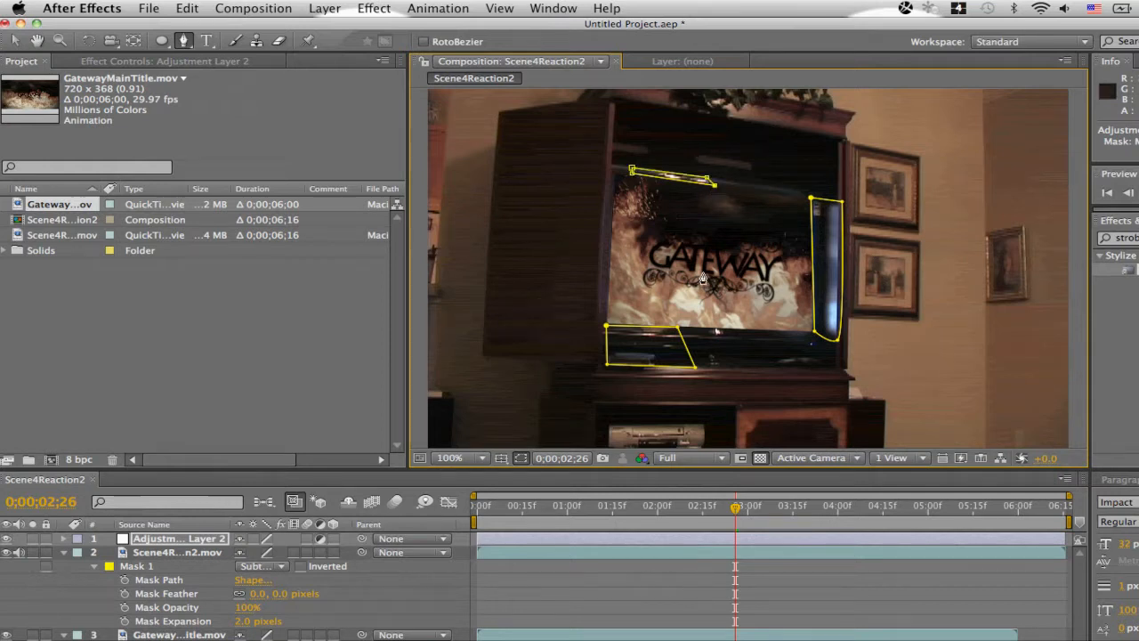
mouse_move(516, 463)
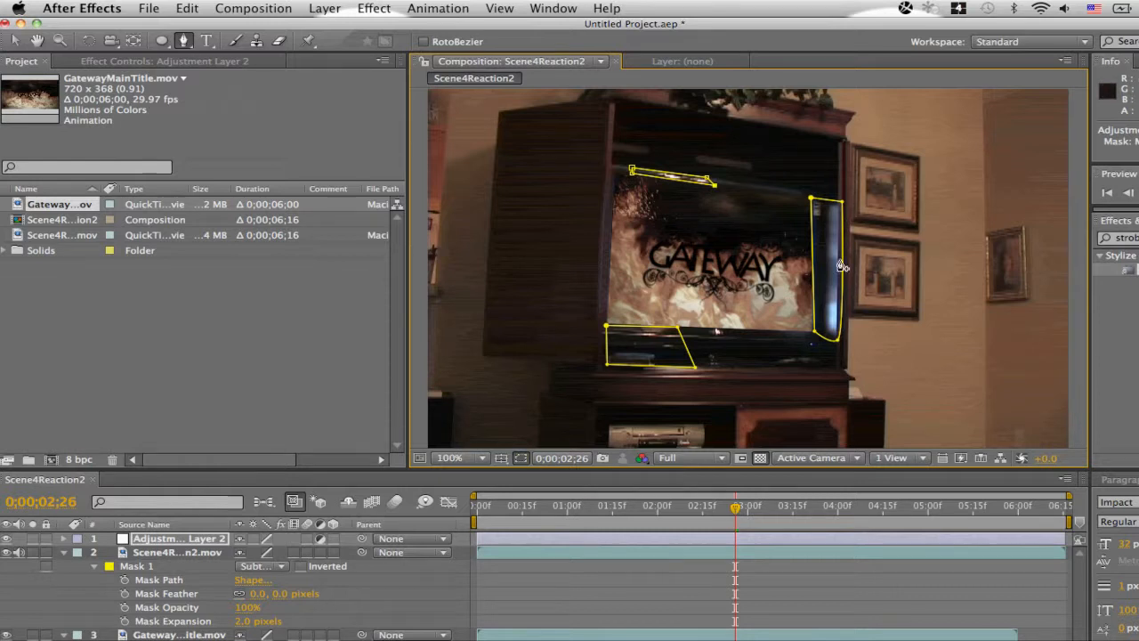
mouse_move(817, 291)
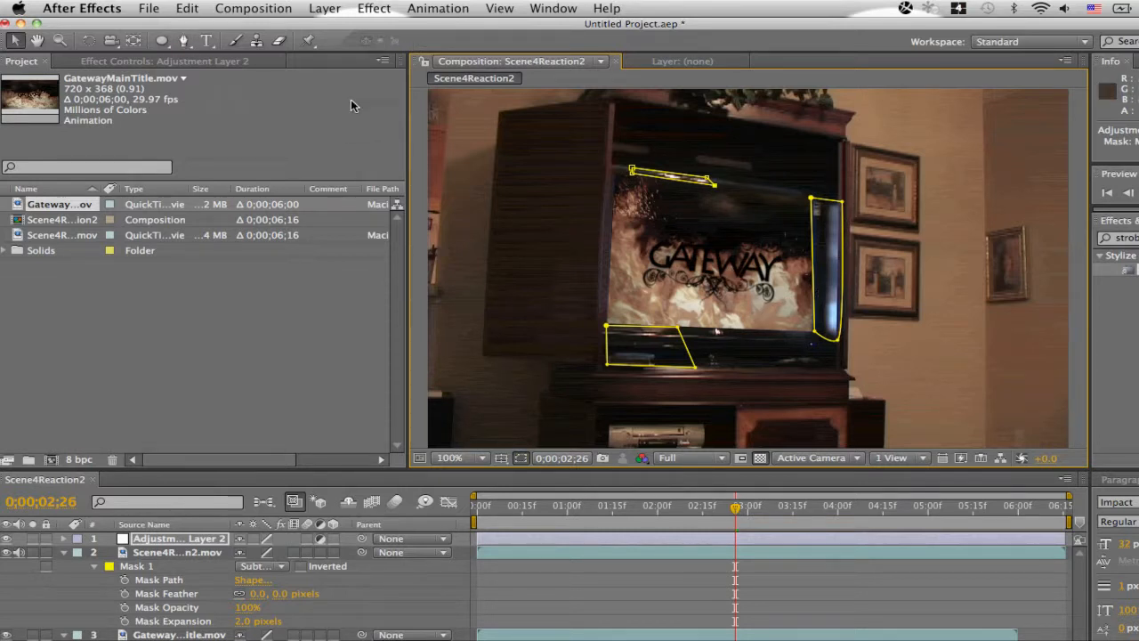
- Apply Curves to the adjustment layer and raise the Red channel curve
click(373, 8)
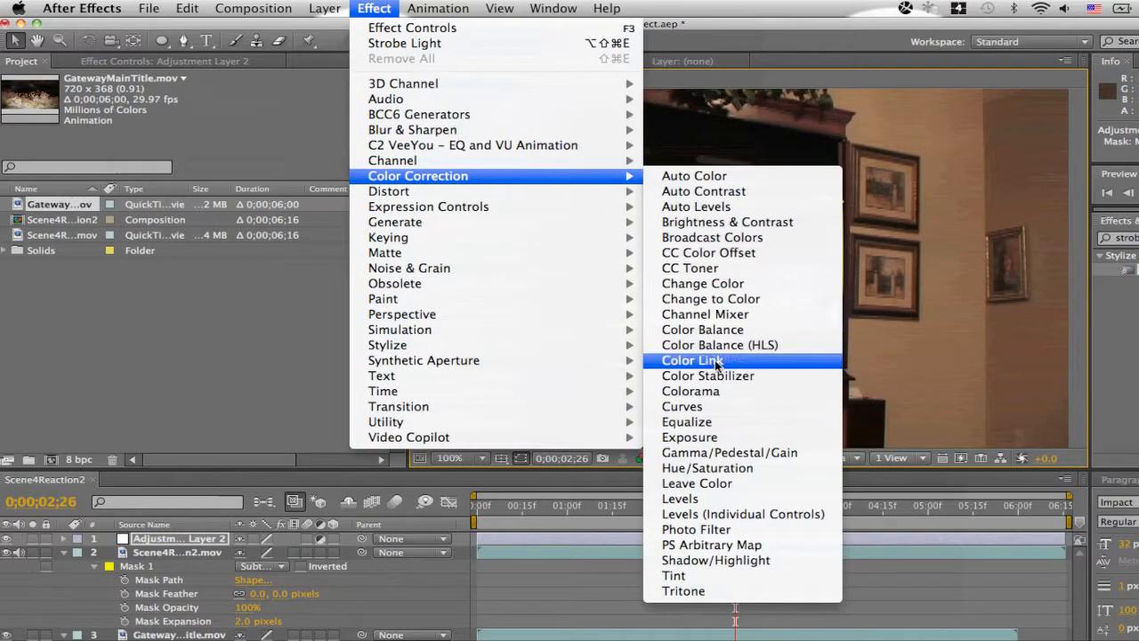
mouse_move(735, 406)
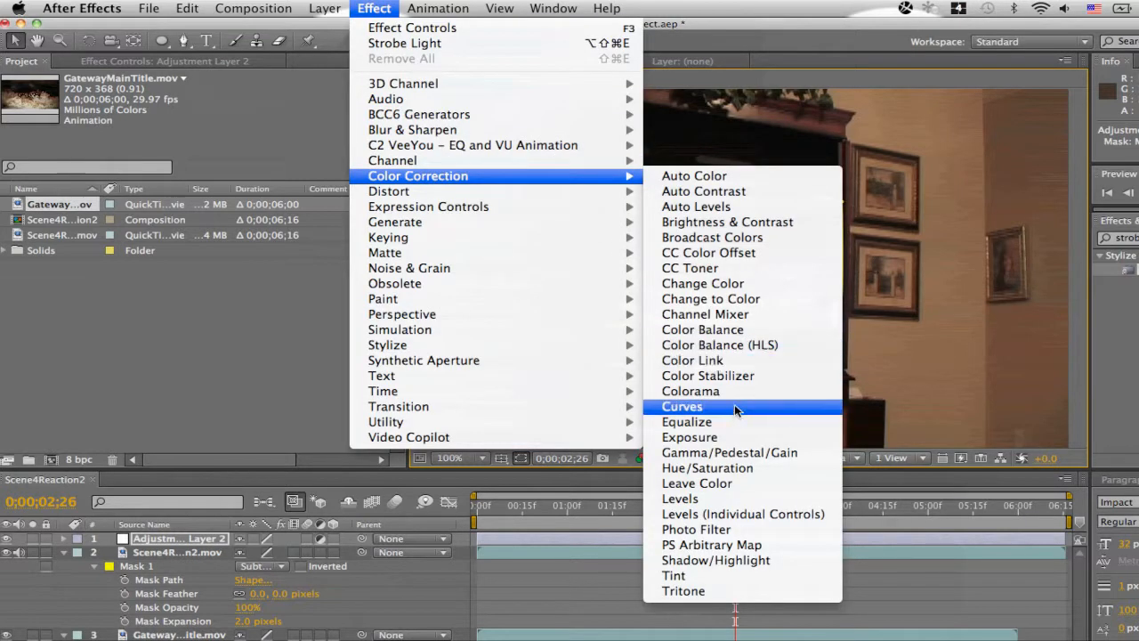
click(681, 406)
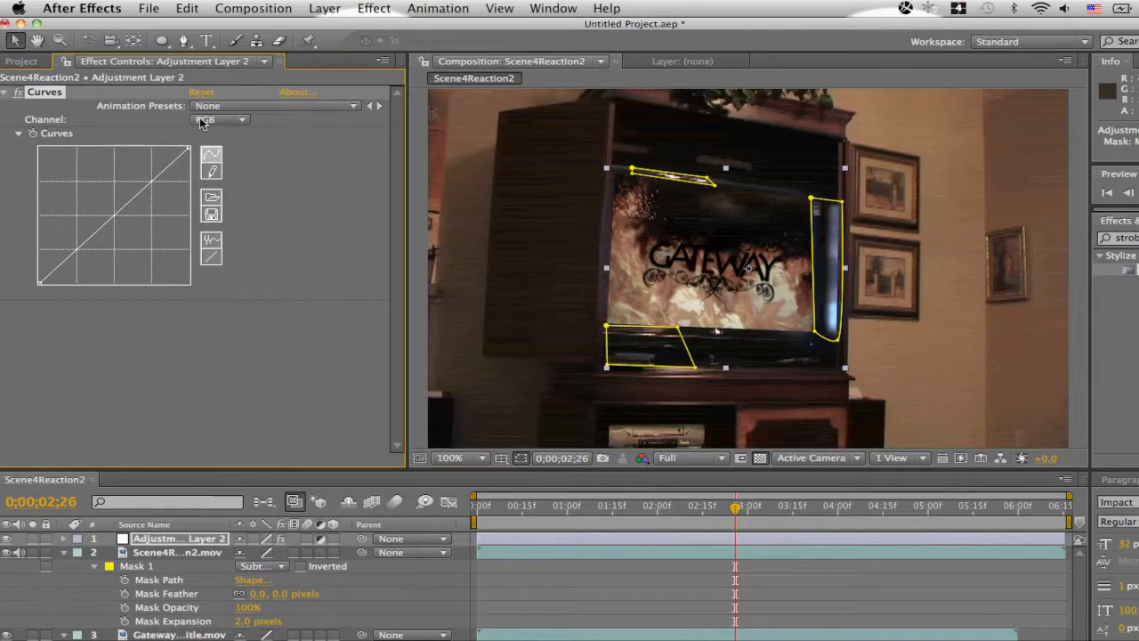
click(218, 119)
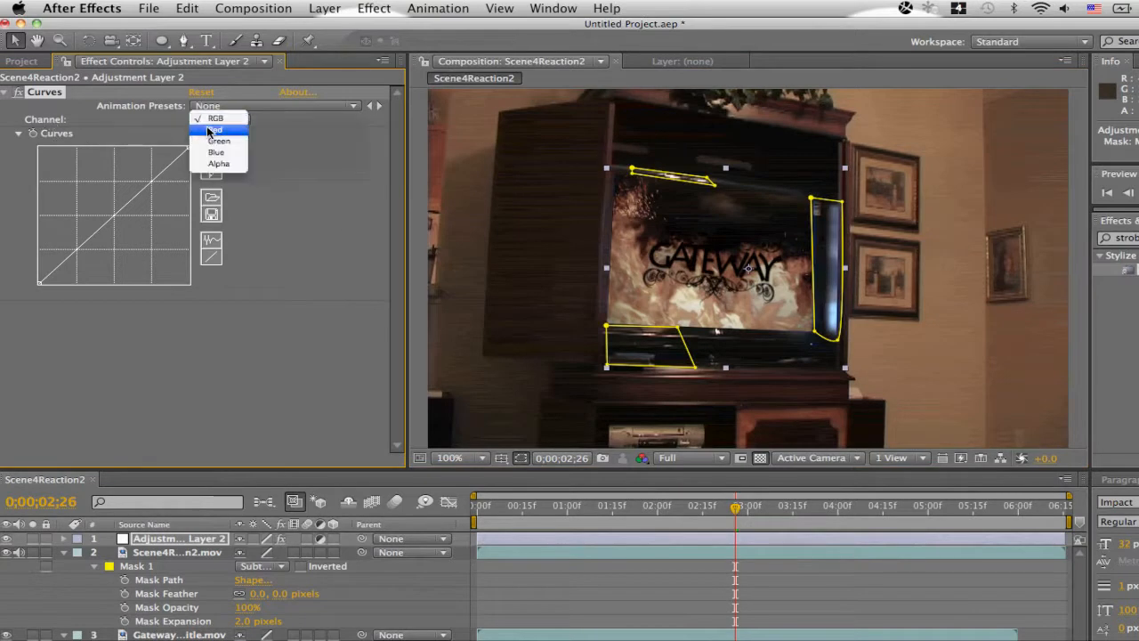
click(216, 129)
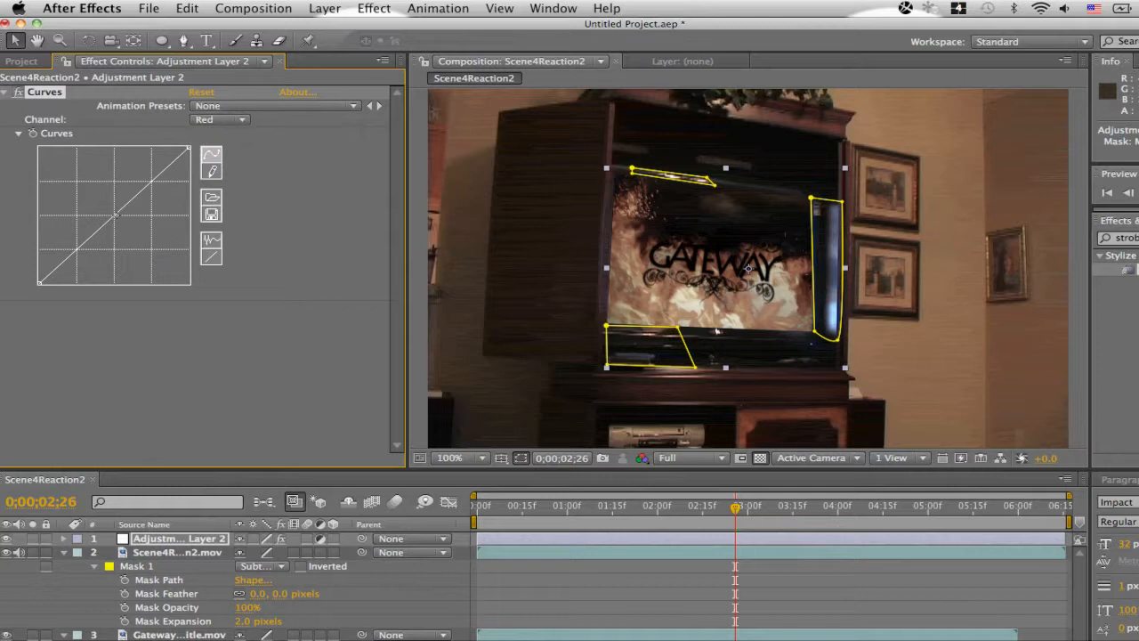
drag(115, 215, 107, 205)
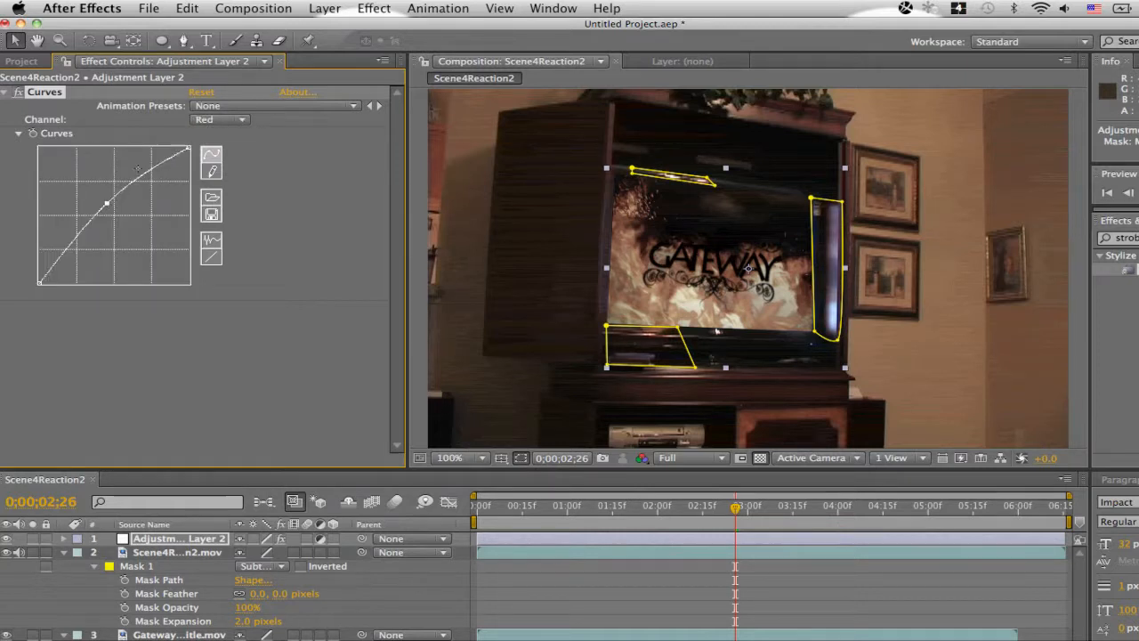
- Lower the Blue channel curve and hide the mask outlines in the preview
click(220, 120)
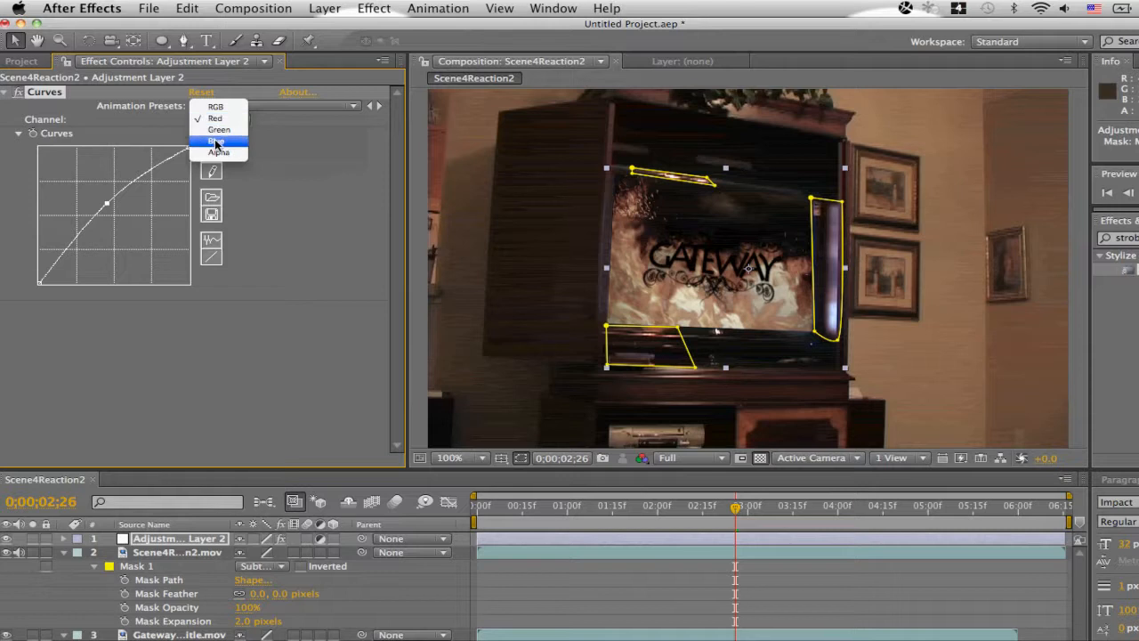
click(216, 140)
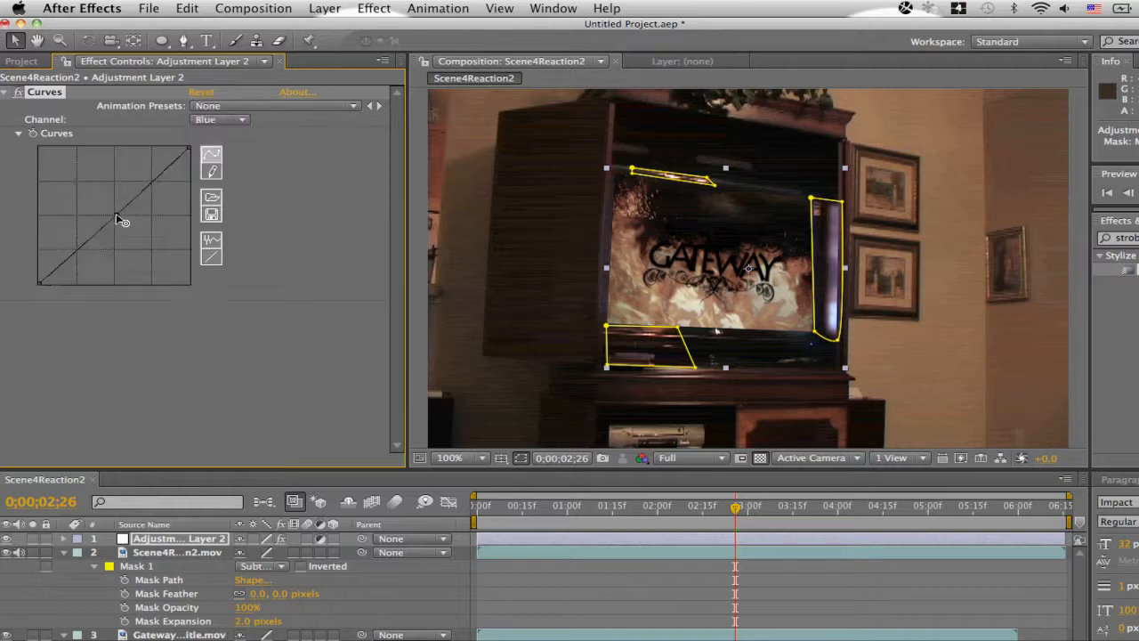
drag(125, 218, 123, 224)
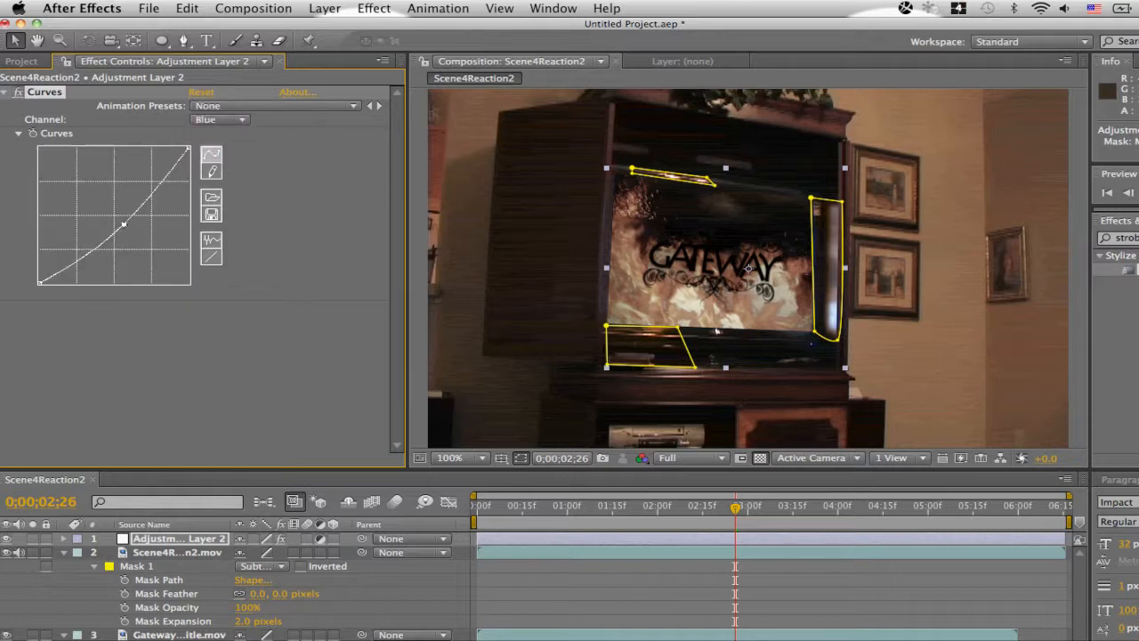
drag(123, 224, 126, 227)
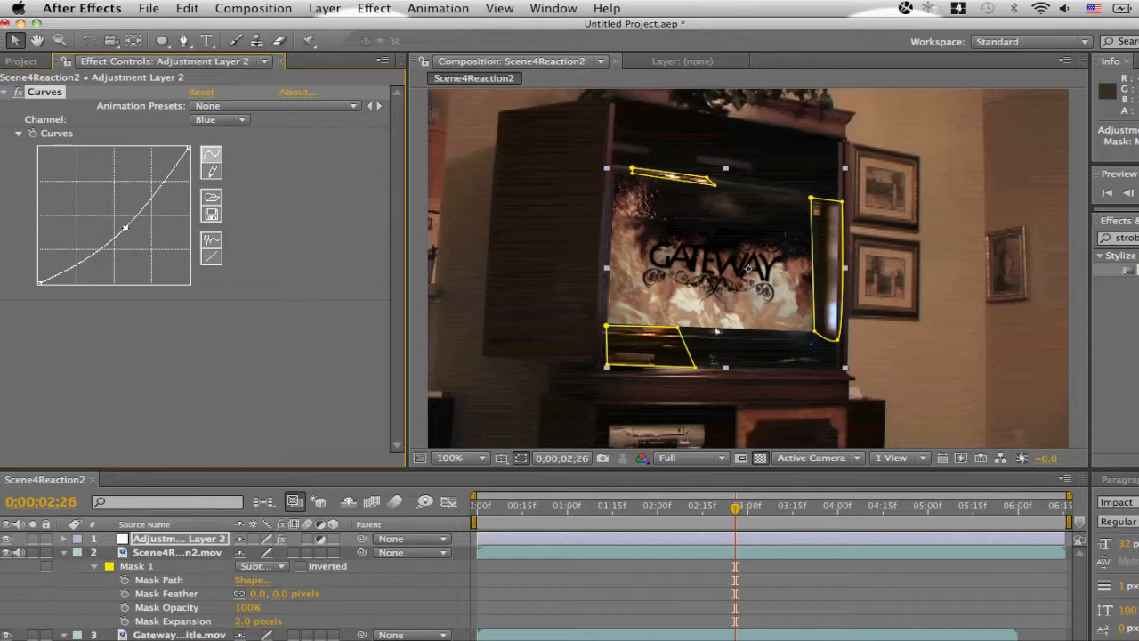
mouse_move(771, 341)
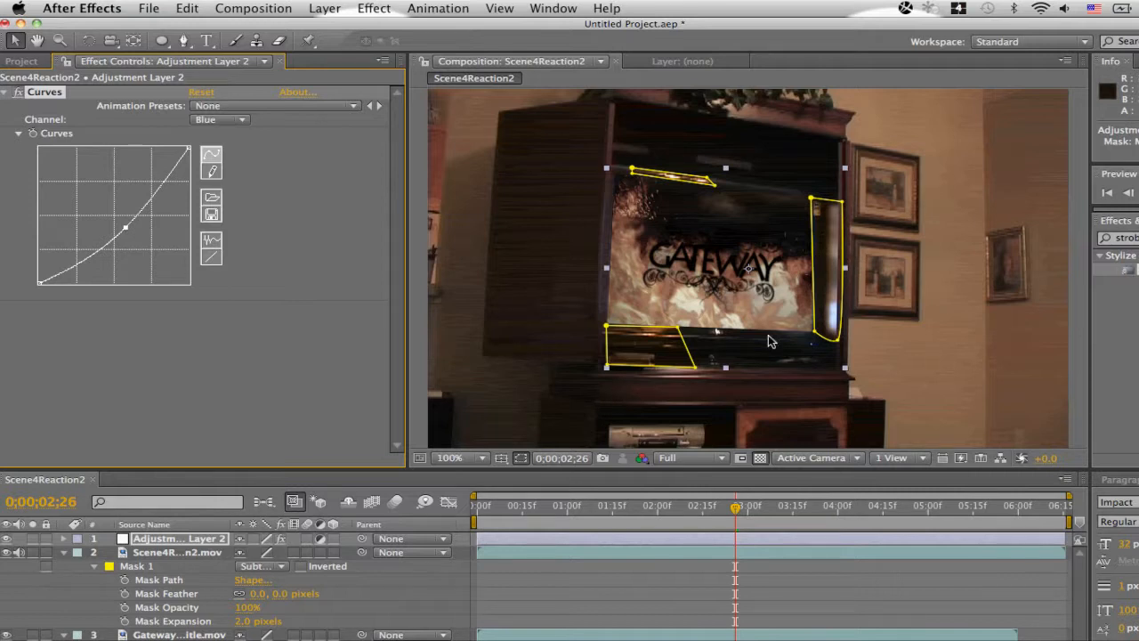
click(522, 457)
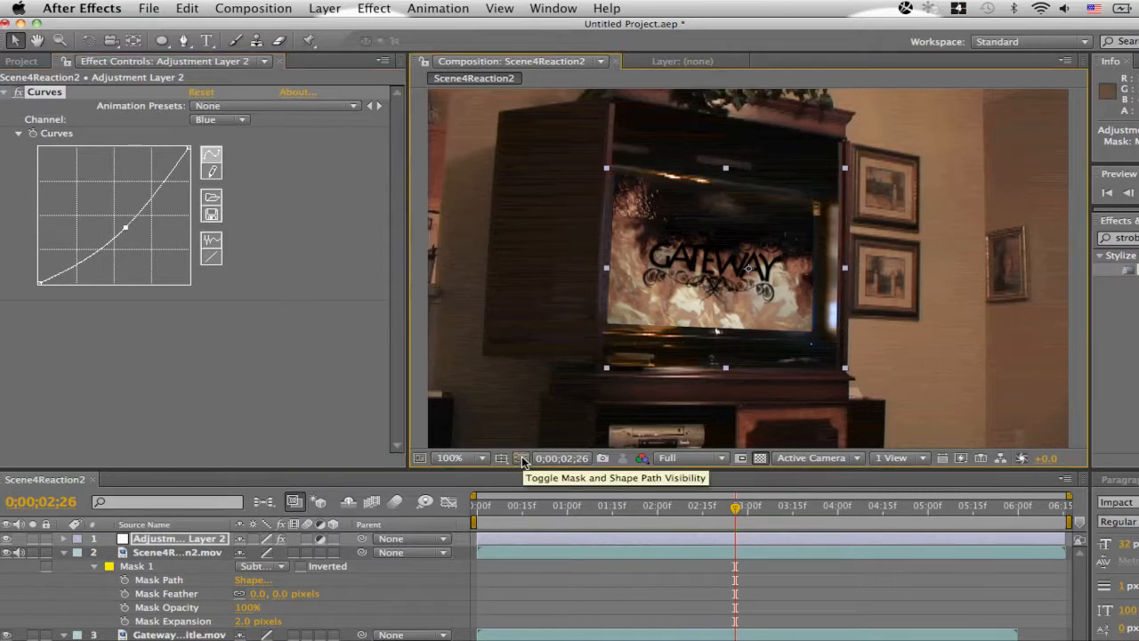
mouse_move(823, 347)
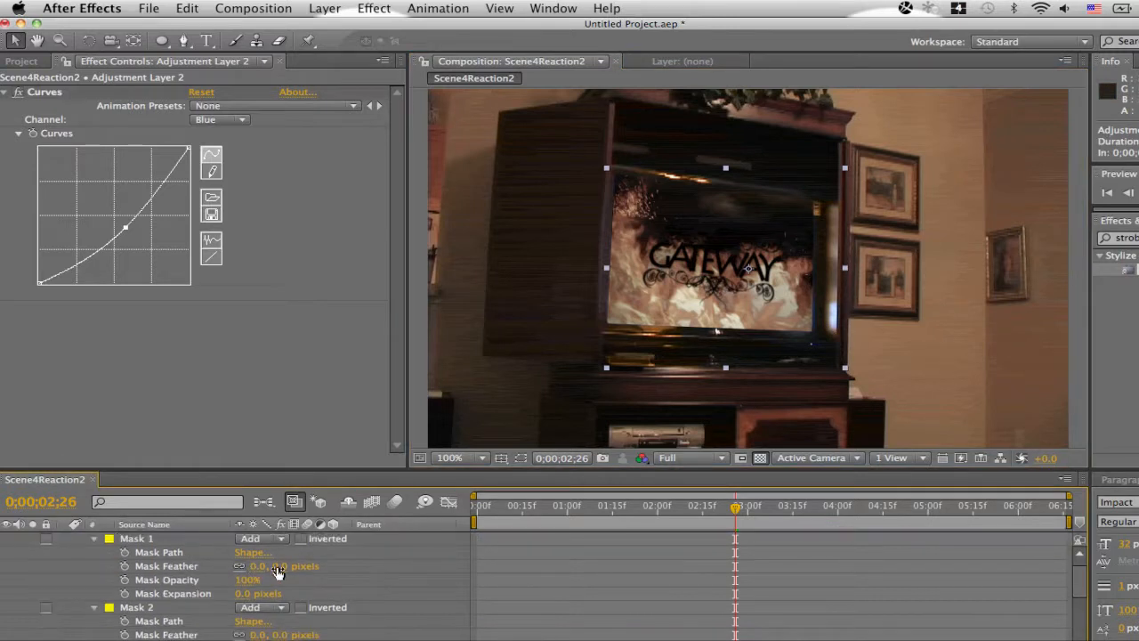
- Feather the adjustment layer's Mask 1 to 26 pixels and Mask 3 to 16 pixels
drag(258, 565, 298, 565)
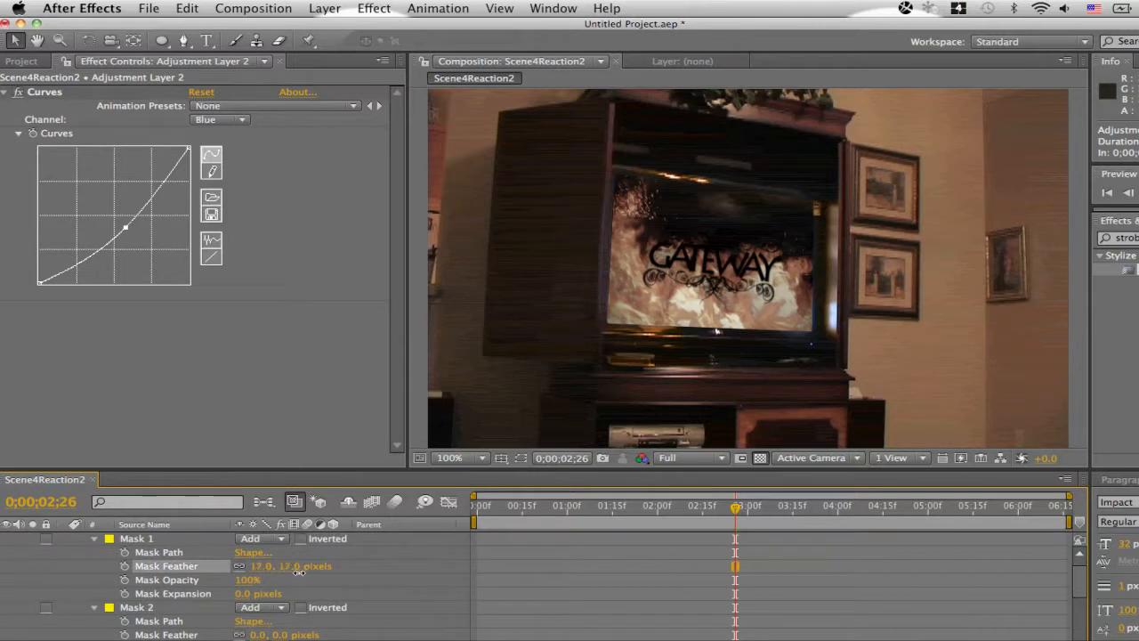
drag(285, 566, 307, 566)
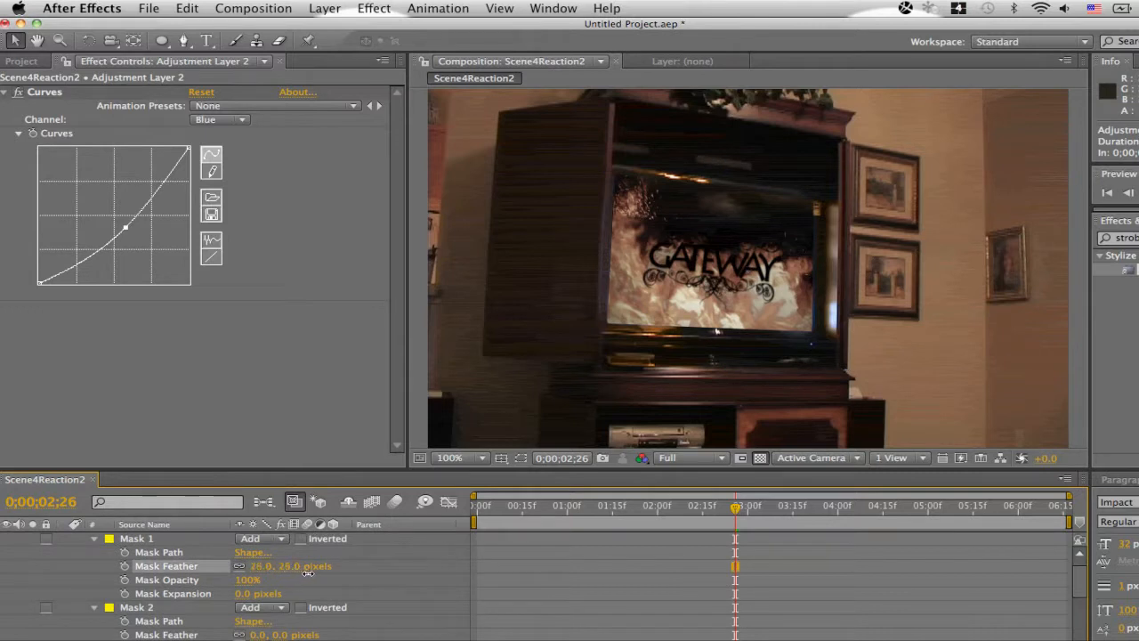
scroll(down, 3)
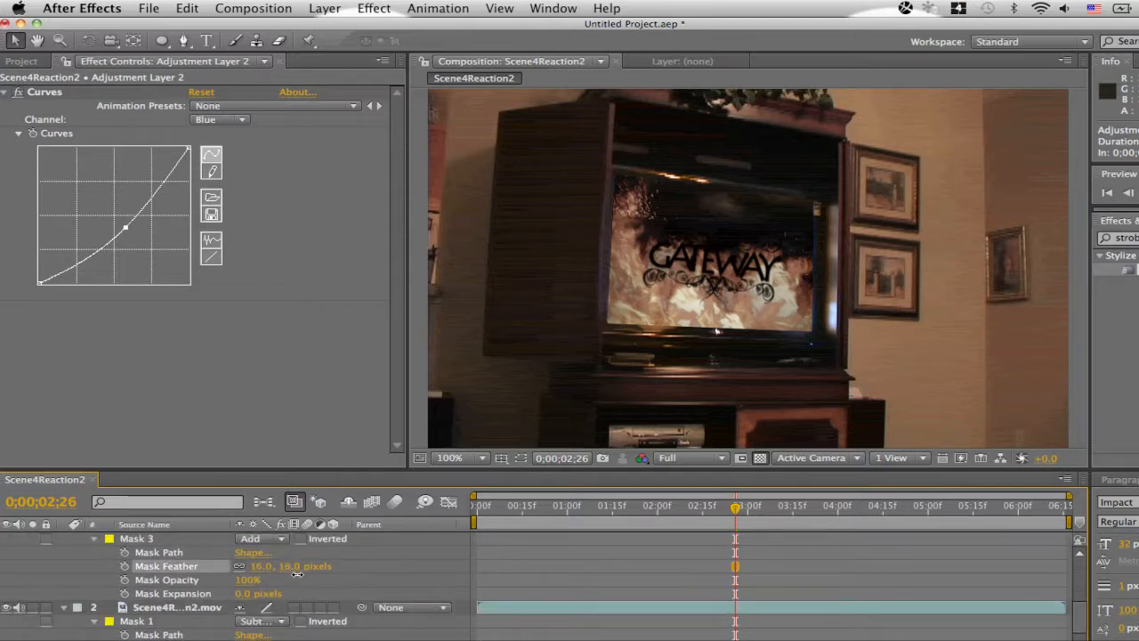
drag(289, 565, 309, 565)
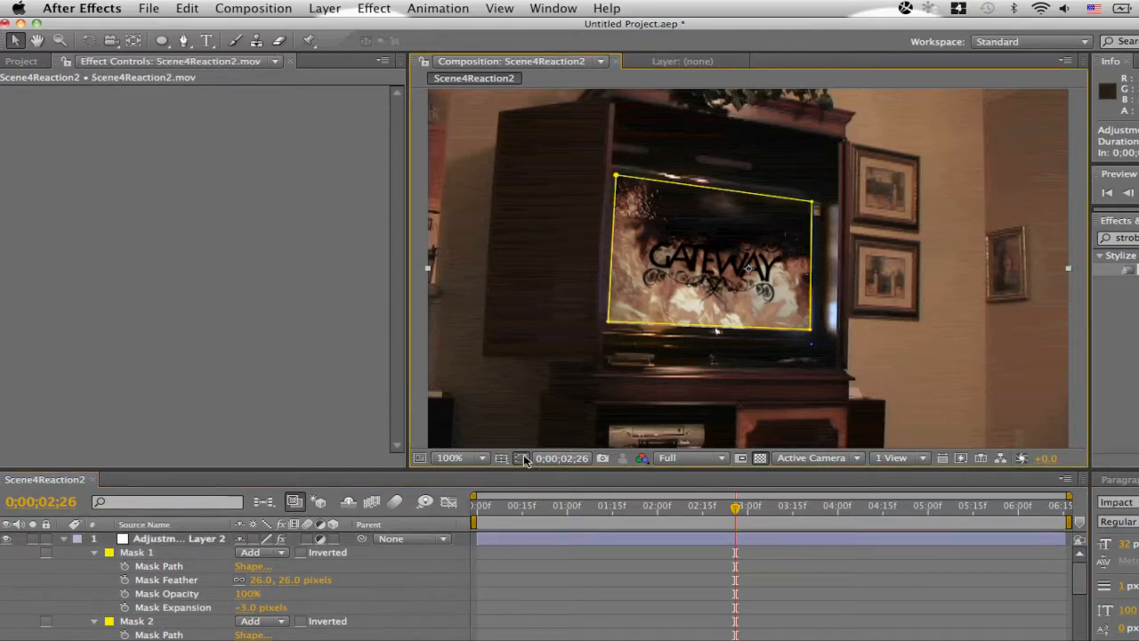
- On Adjustment Layer 2, pull the Blue curve lower and lift the Red curve further
click(695, 505)
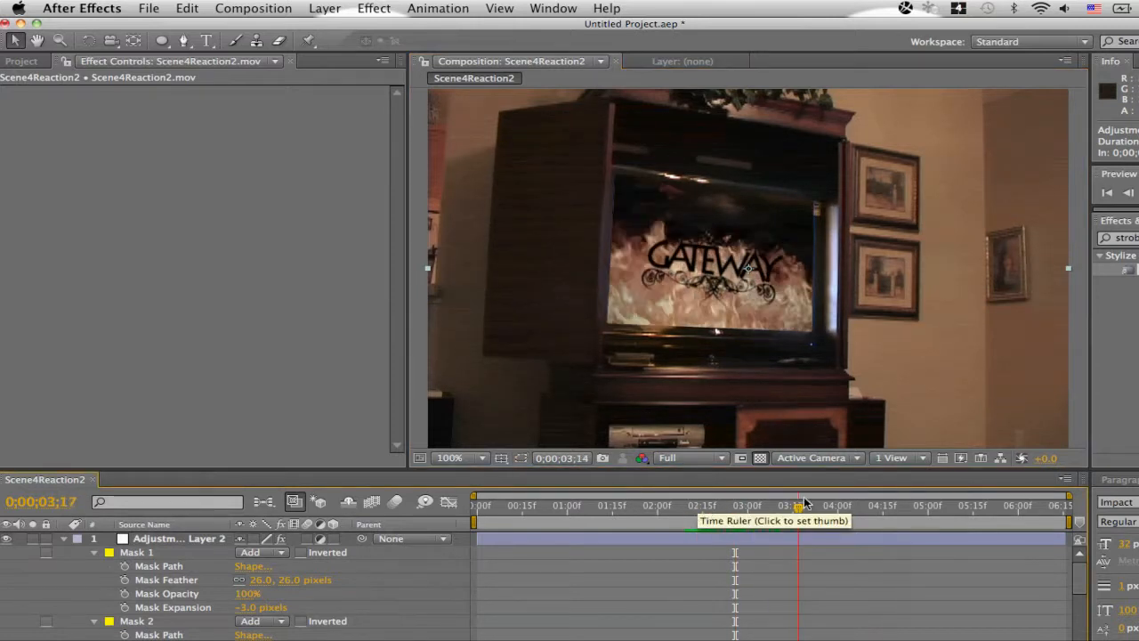
click(719, 505)
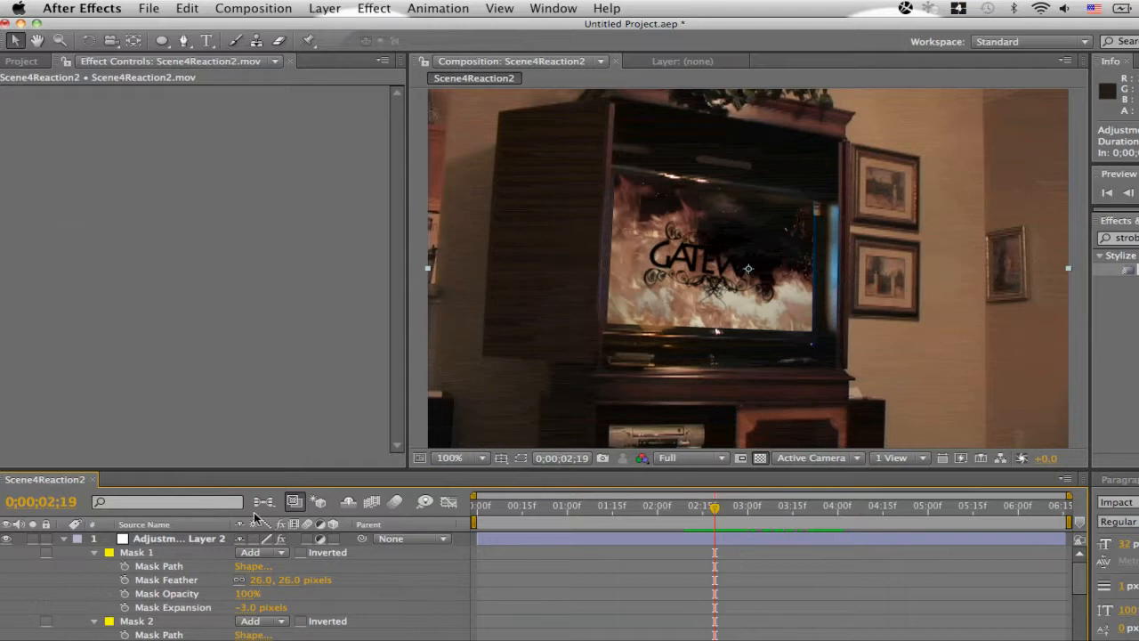
click(178, 538)
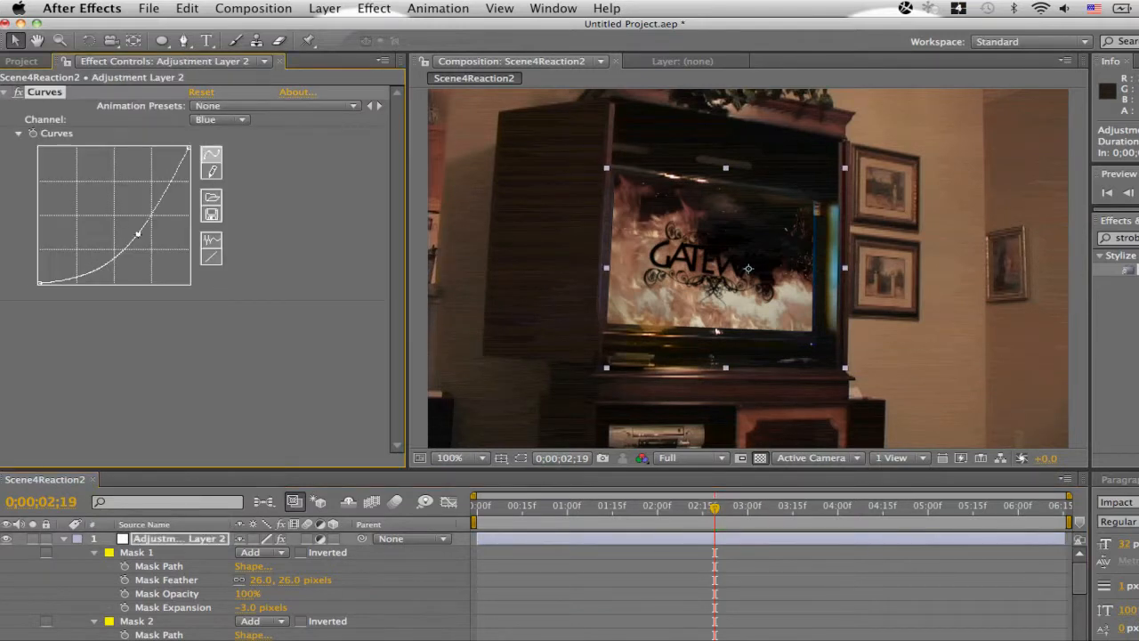
drag(140, 232, 142, 238)
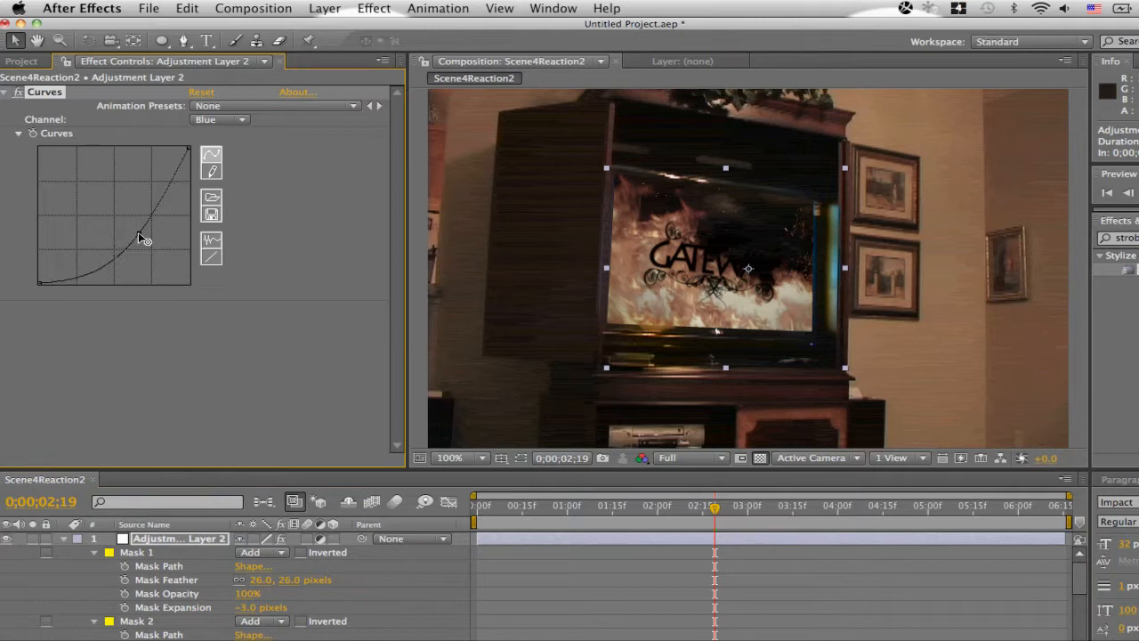
drag(140, 233, 139, 233)
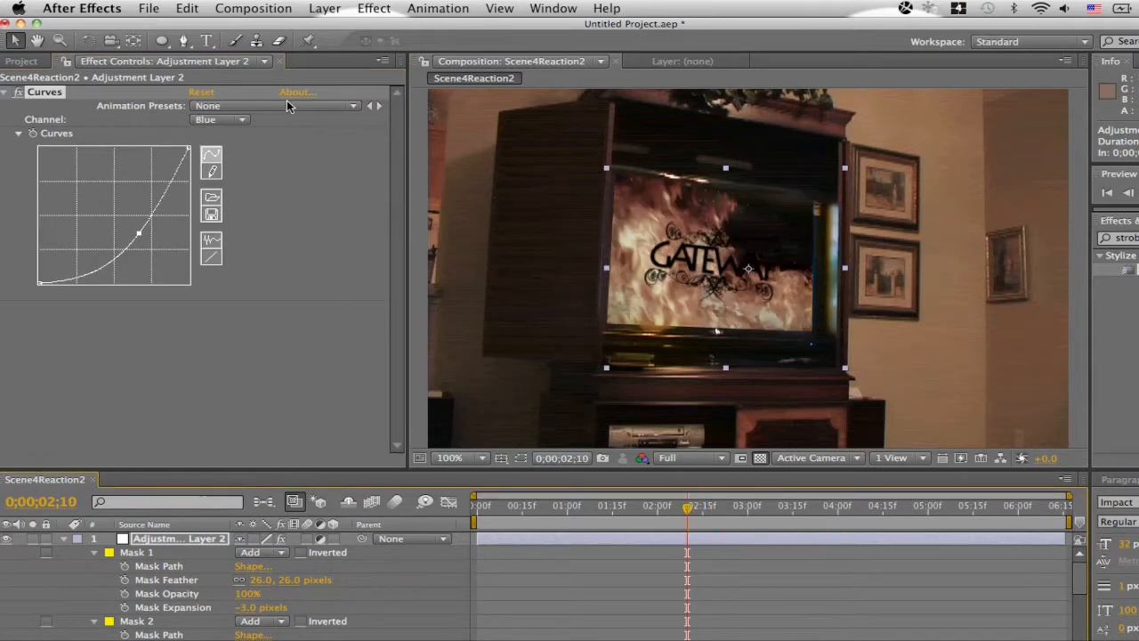
click(220, 120)
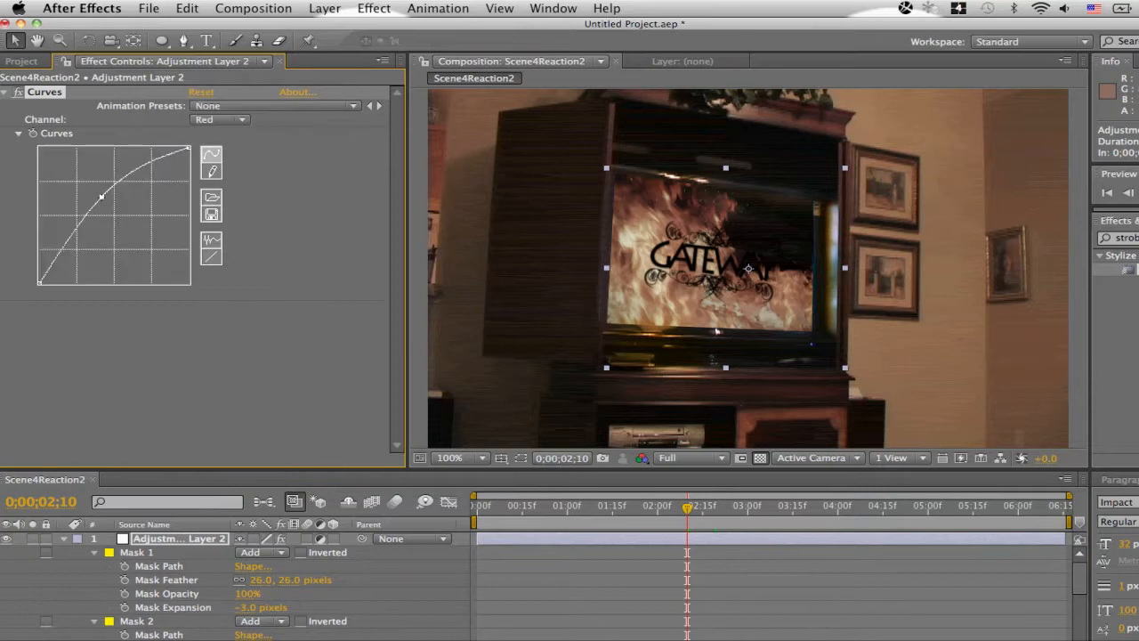
drag(105, 194, 100, 194)
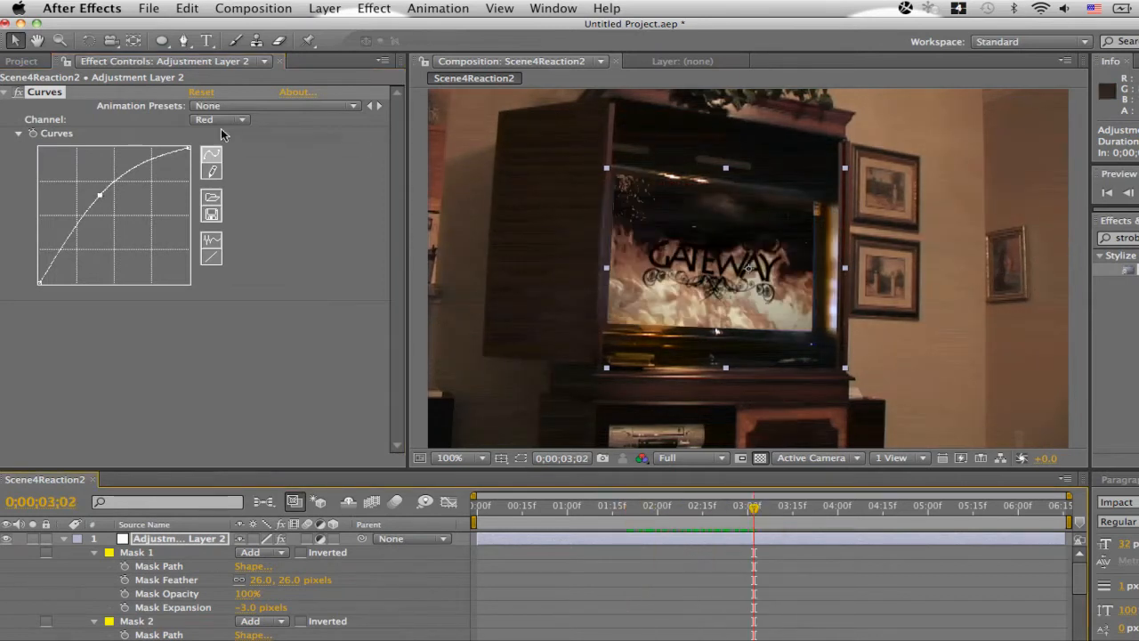
- Bend the Curves RGB channel downward to darken the shot, previewing later frames
click(220, 119)
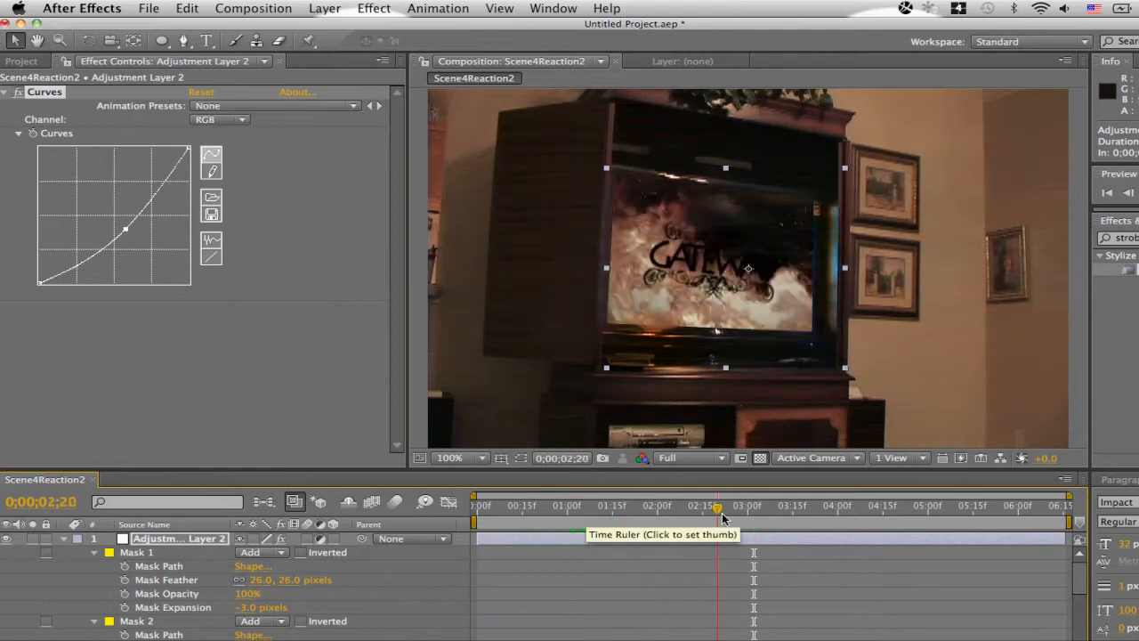
drag(718, 506, 841, 505)
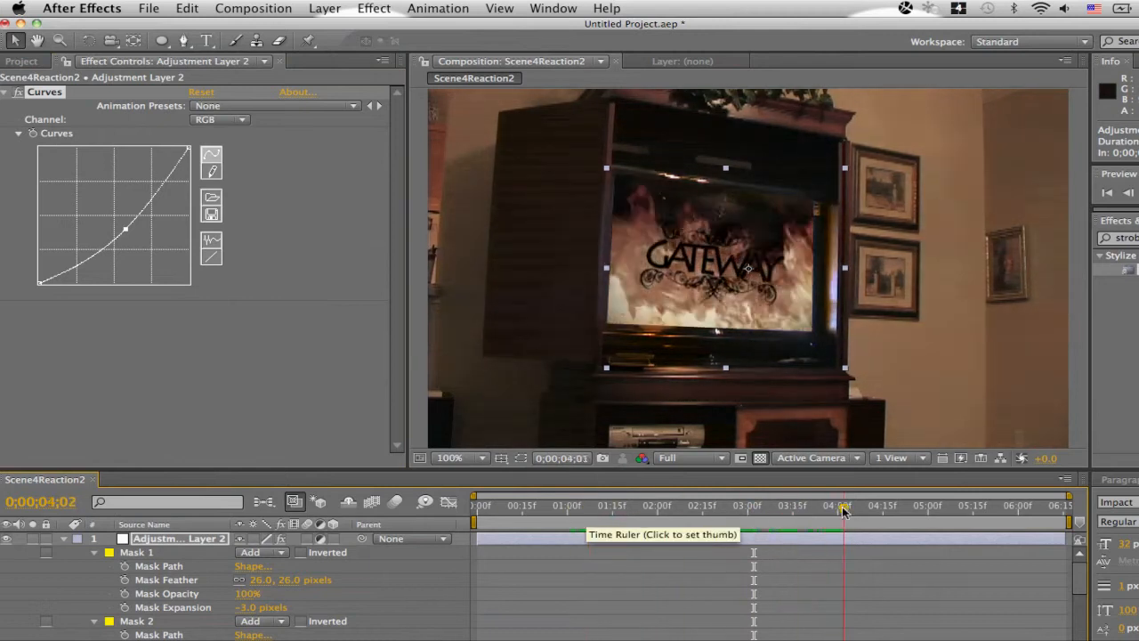
drag(841, 505, 908, 506)
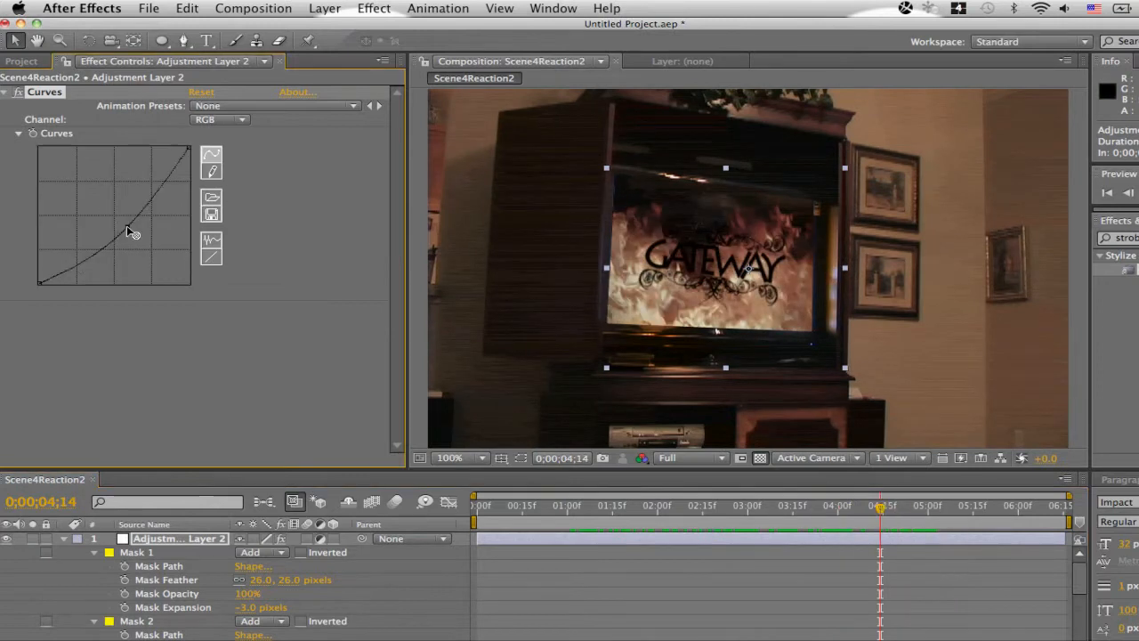
drag(134, 227, 137, 238)
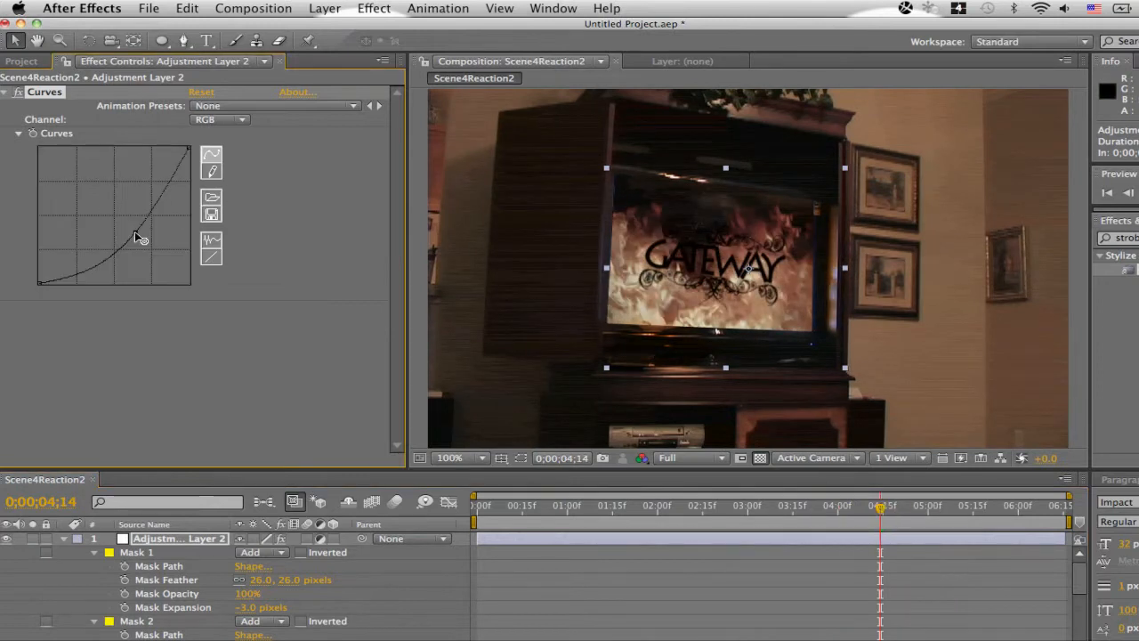
drag(140, 237, 131, 227)
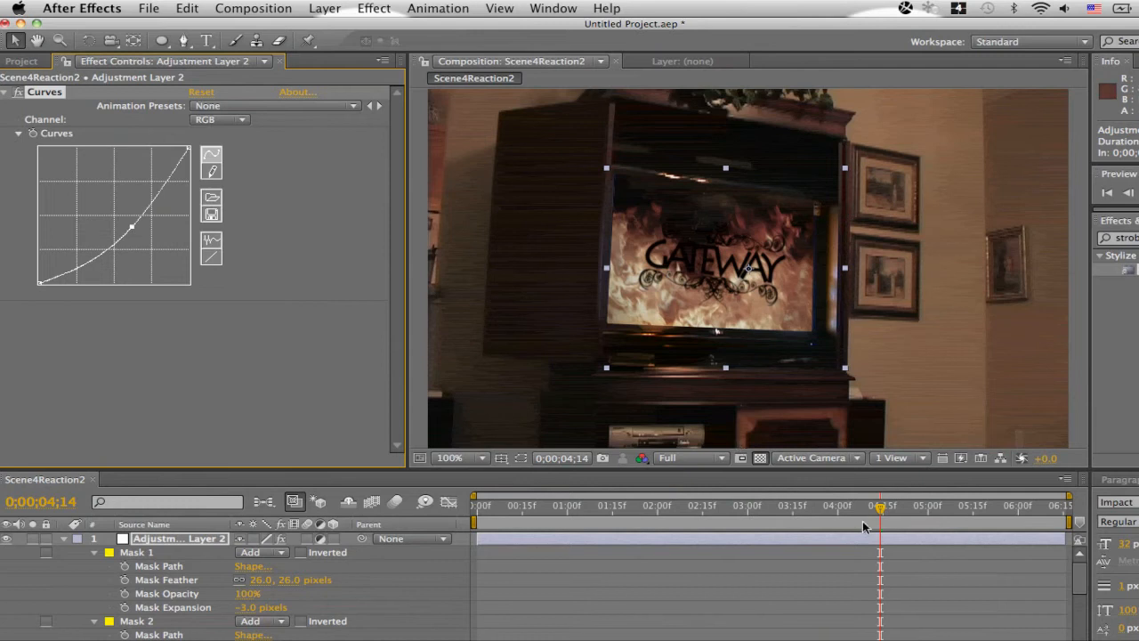